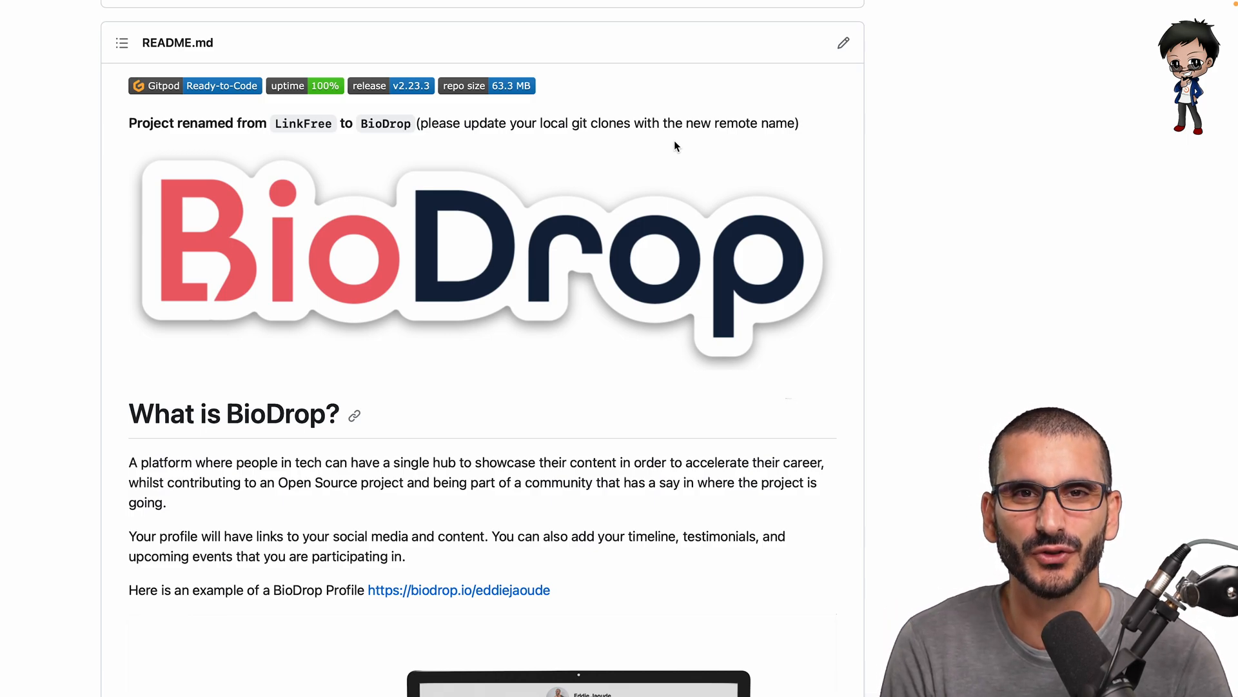
- Open Insights > Community Standards to view BioDrop's completed README, conduct, contributing and license checklist
scroll(down, 3)
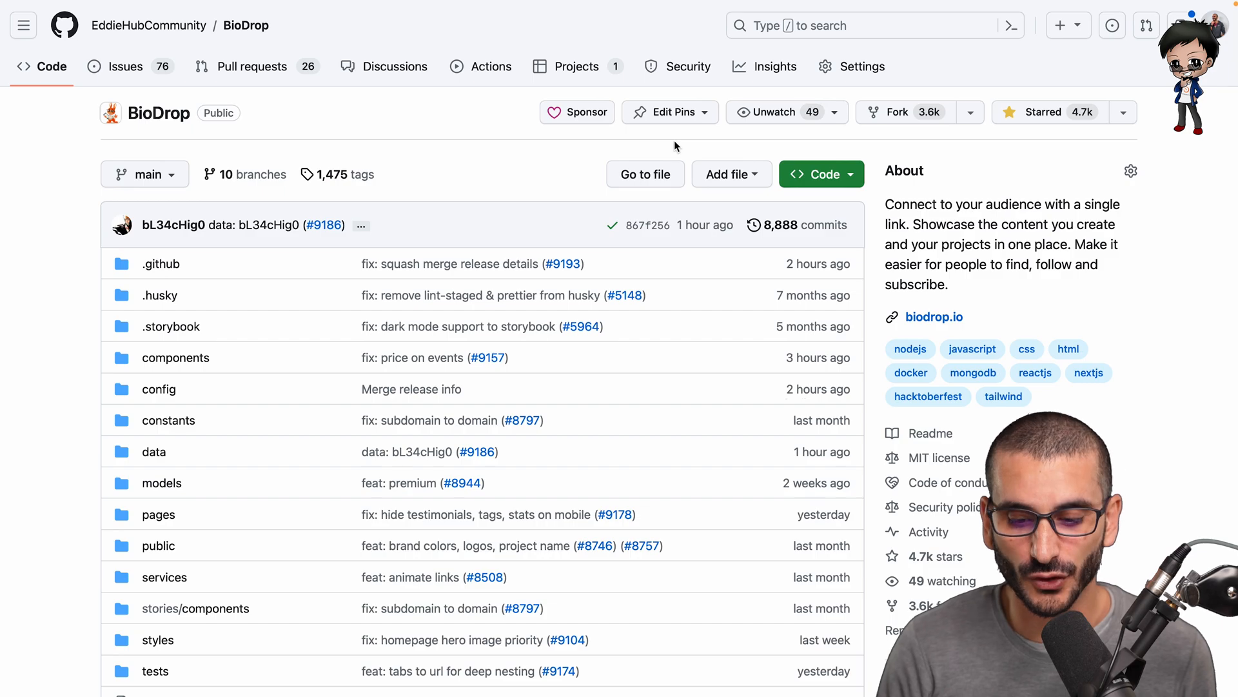
mouse_move(776, 67)
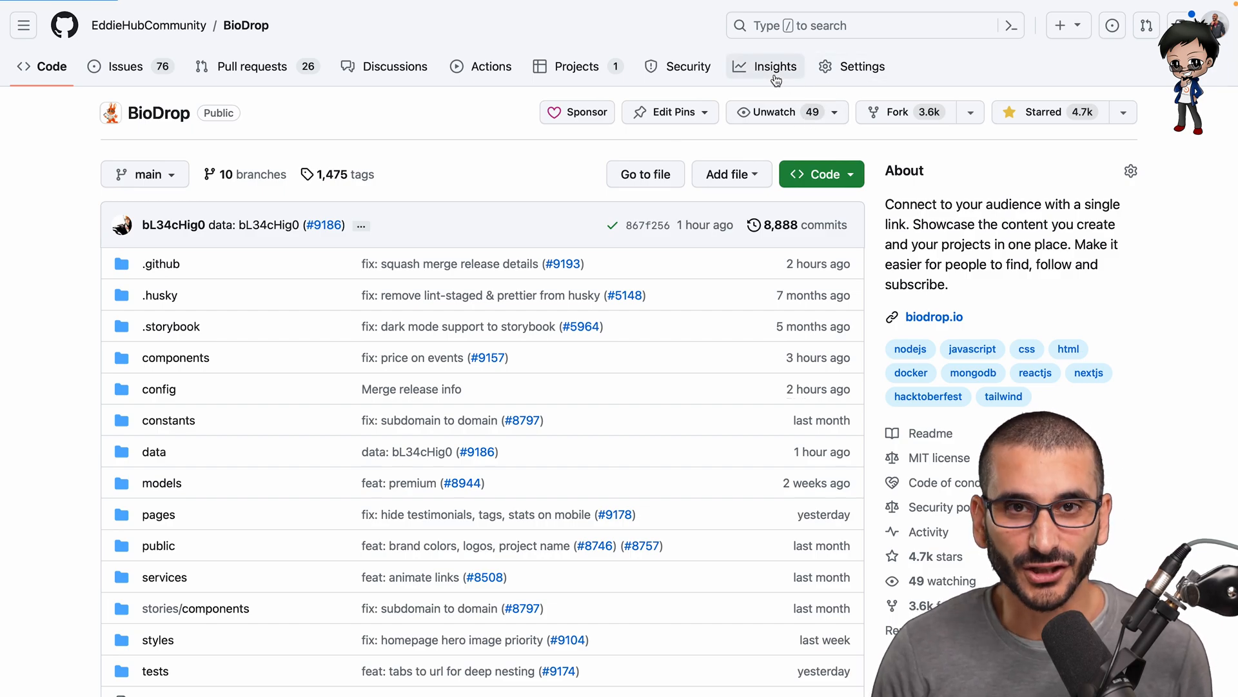
click(775, 65)
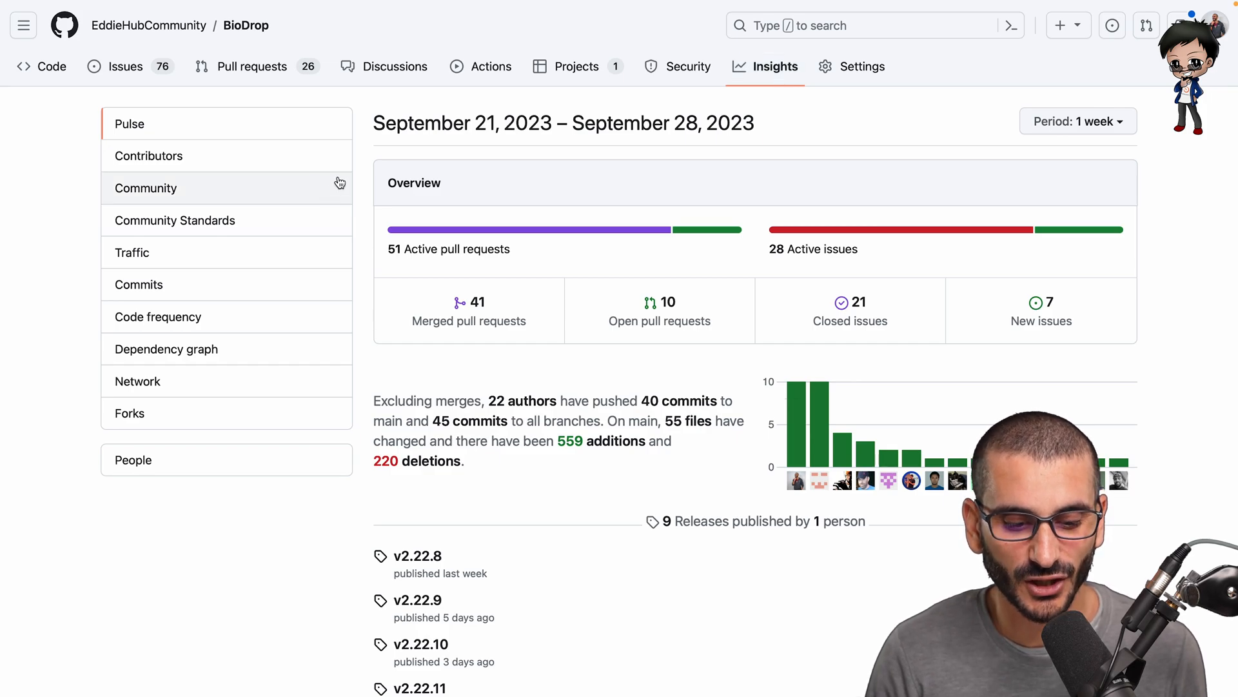
click(175, 219)
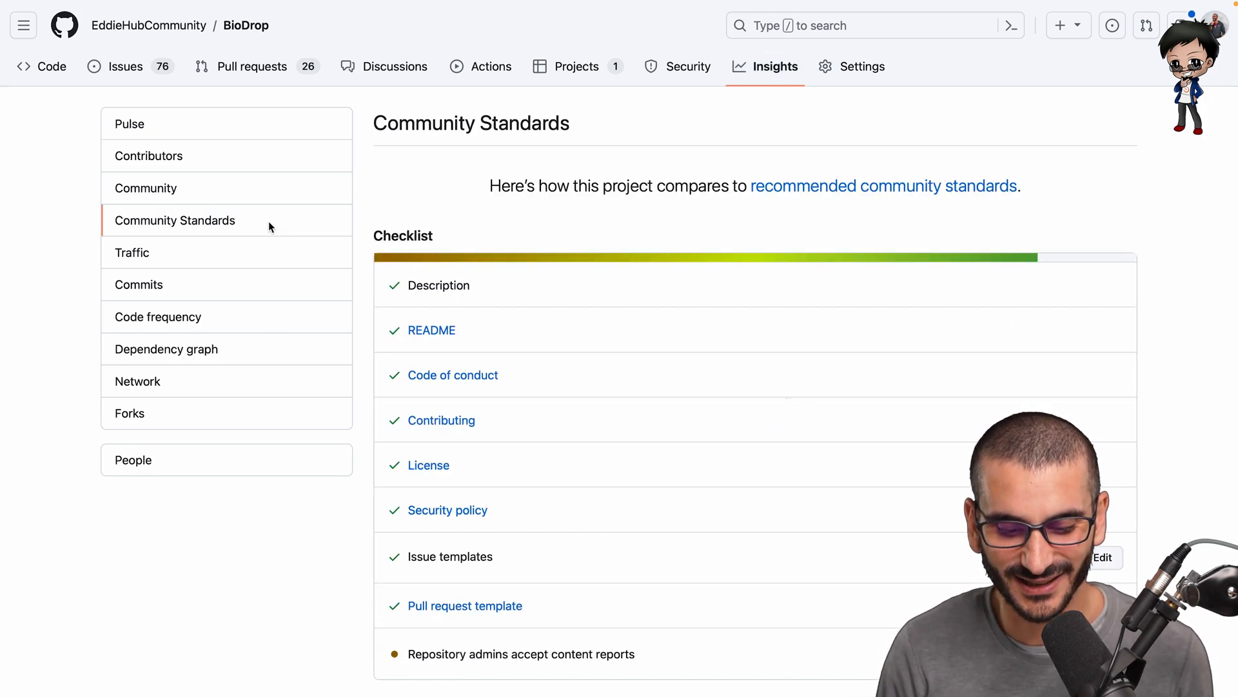
mouse_move(420, 271)
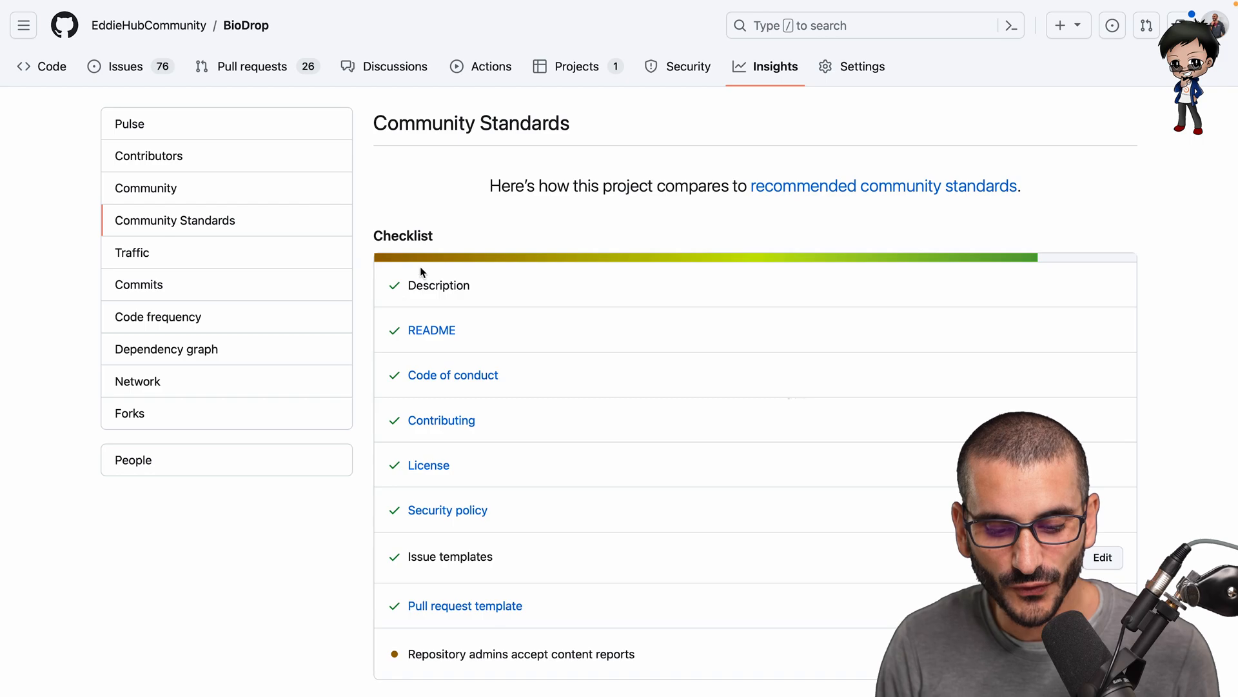
mouse_move(425, 265)
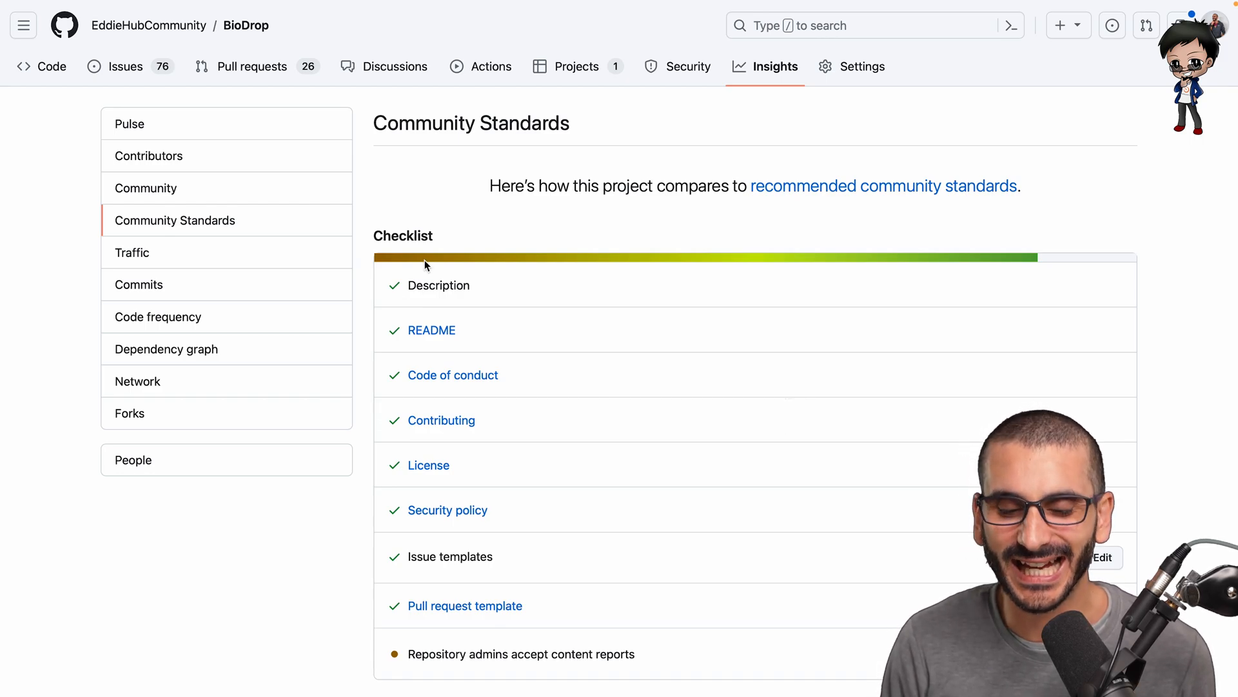
mouse_move(344, 647)
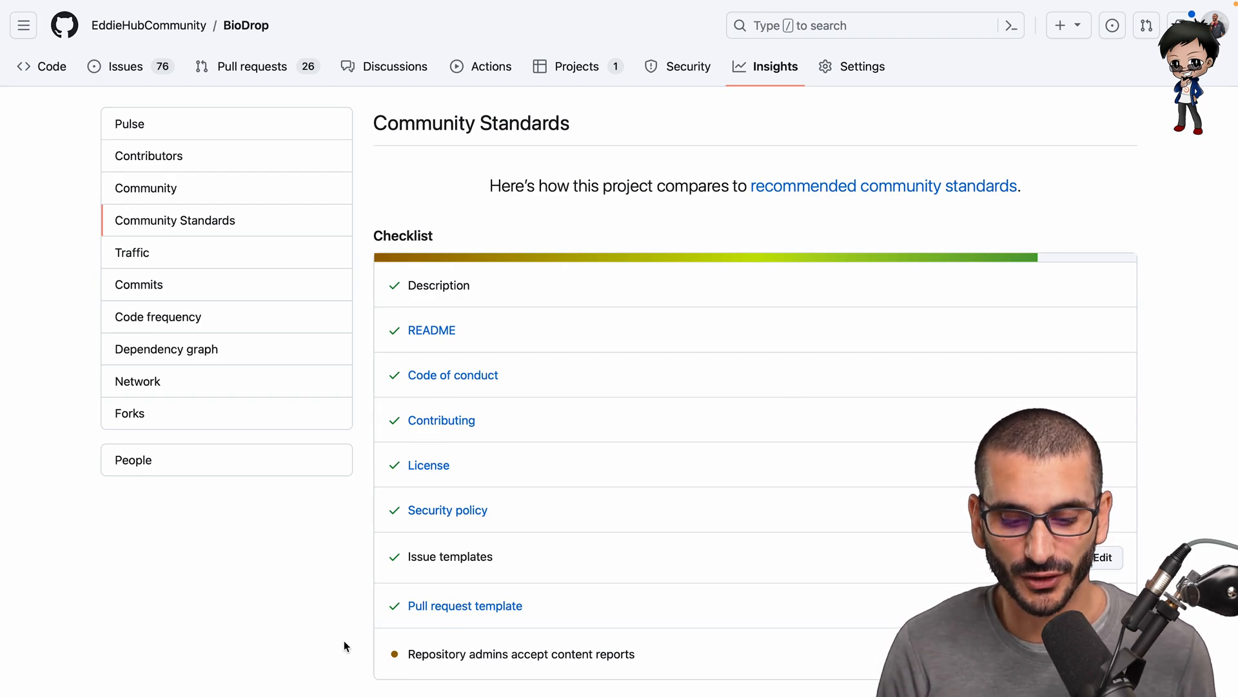
mouse_move(521, 369)
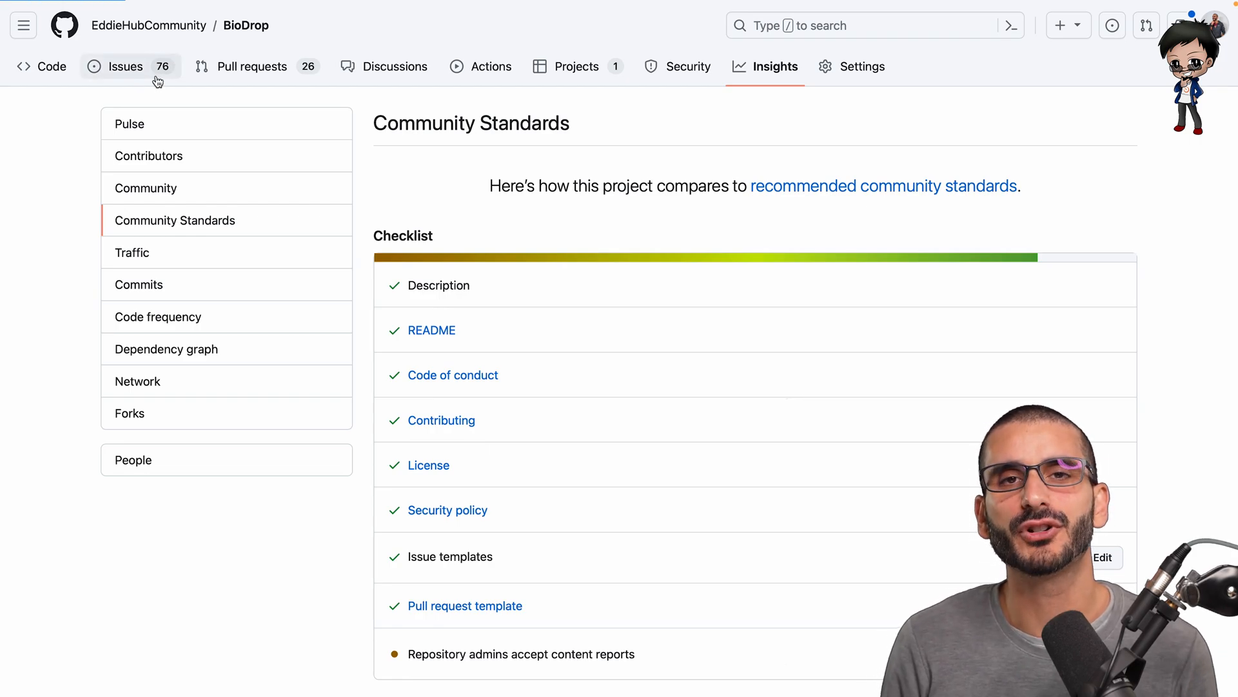
- Open the Issues tab showing 76 open and 1,675 closed BioDrop issues
click(125, 66)
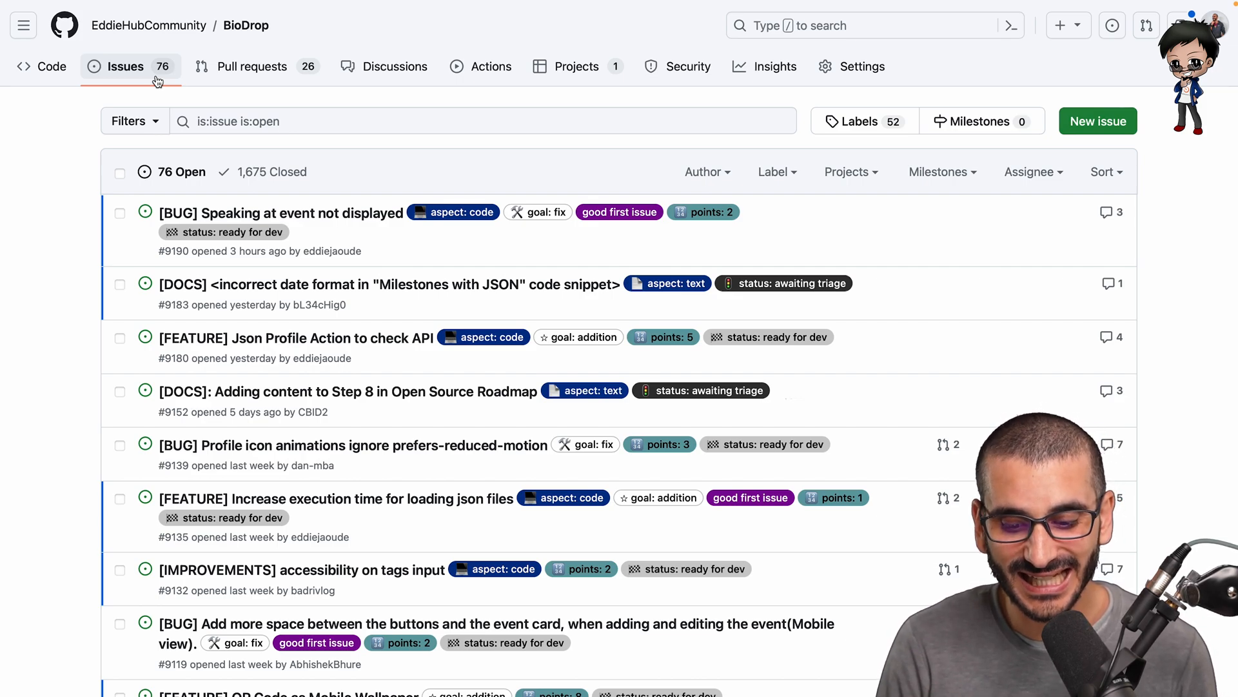
mouse_move(611, 276)
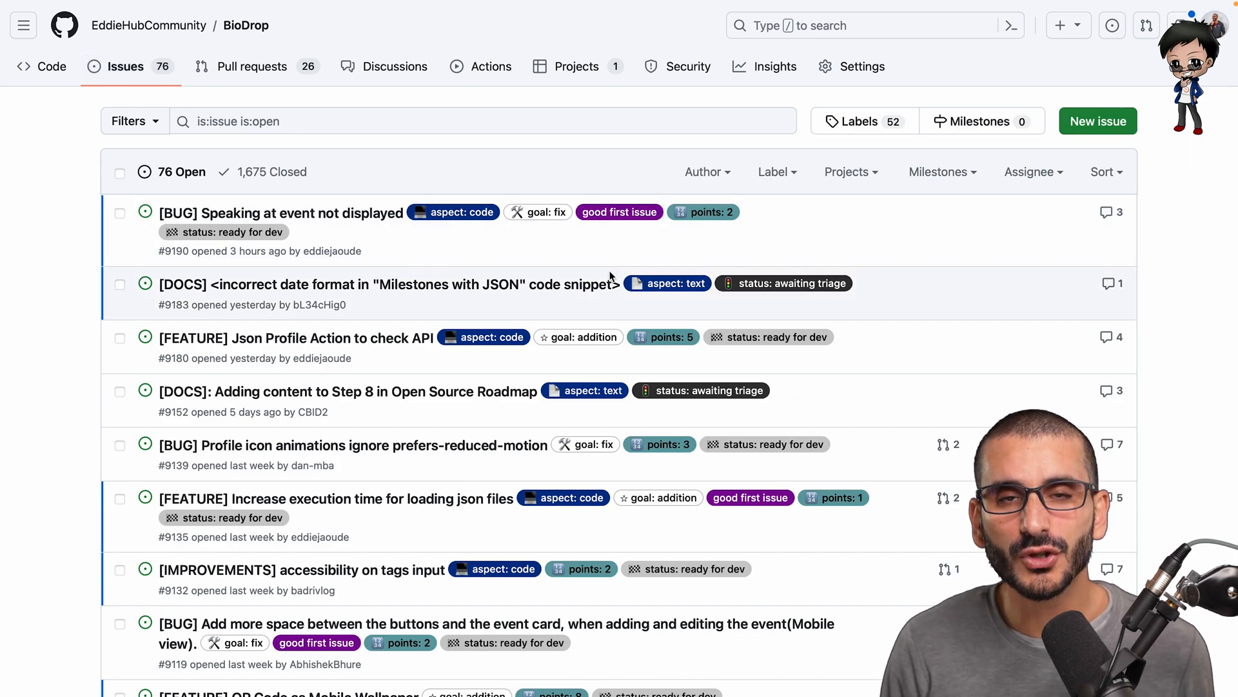
mouse_move(641, 268)
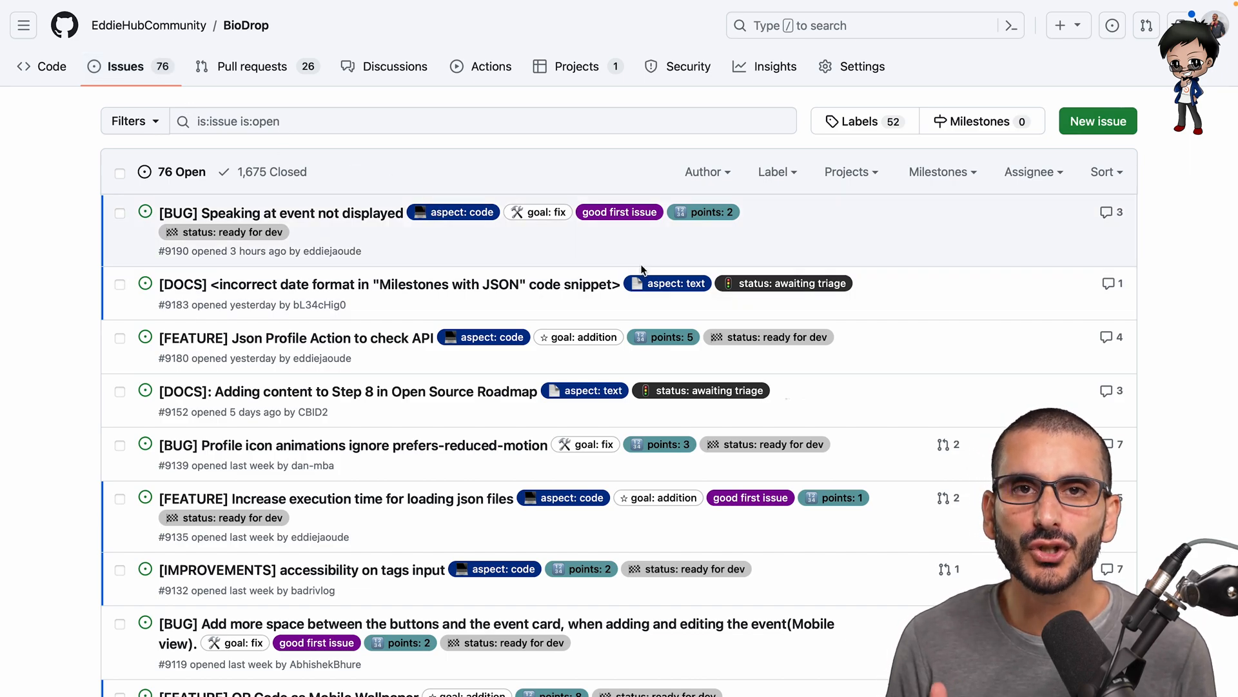
mouse_move(639, 243)
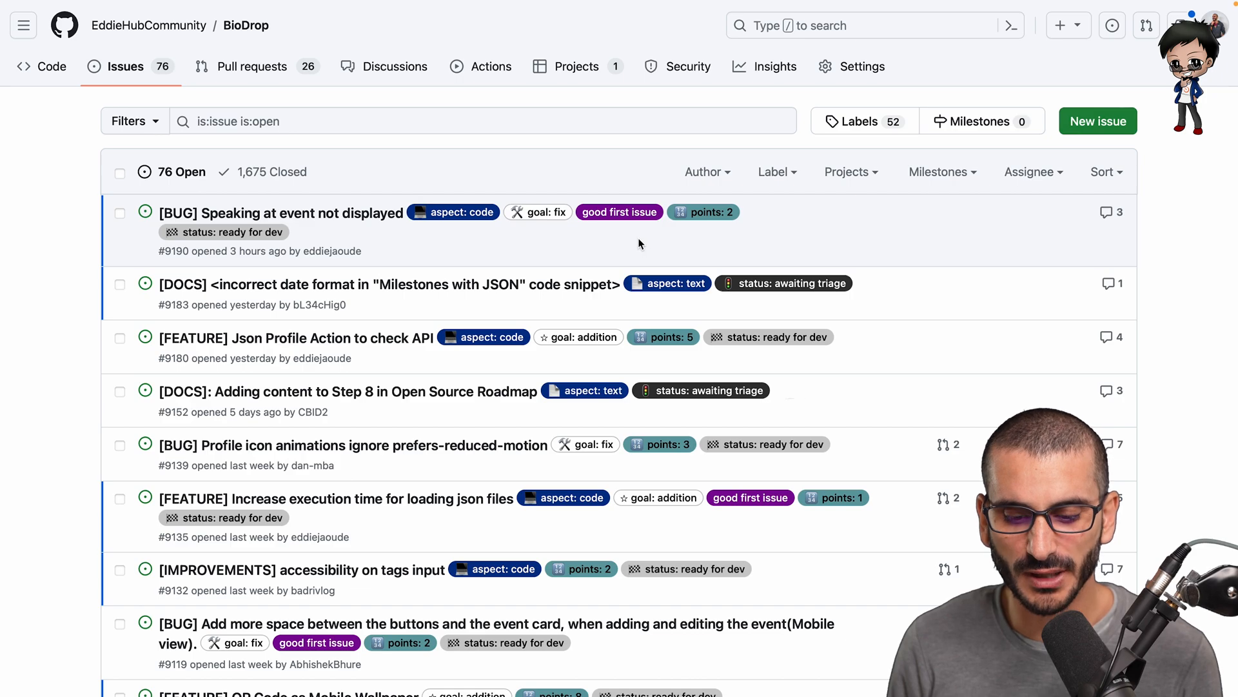
mouse_move(619, 212)
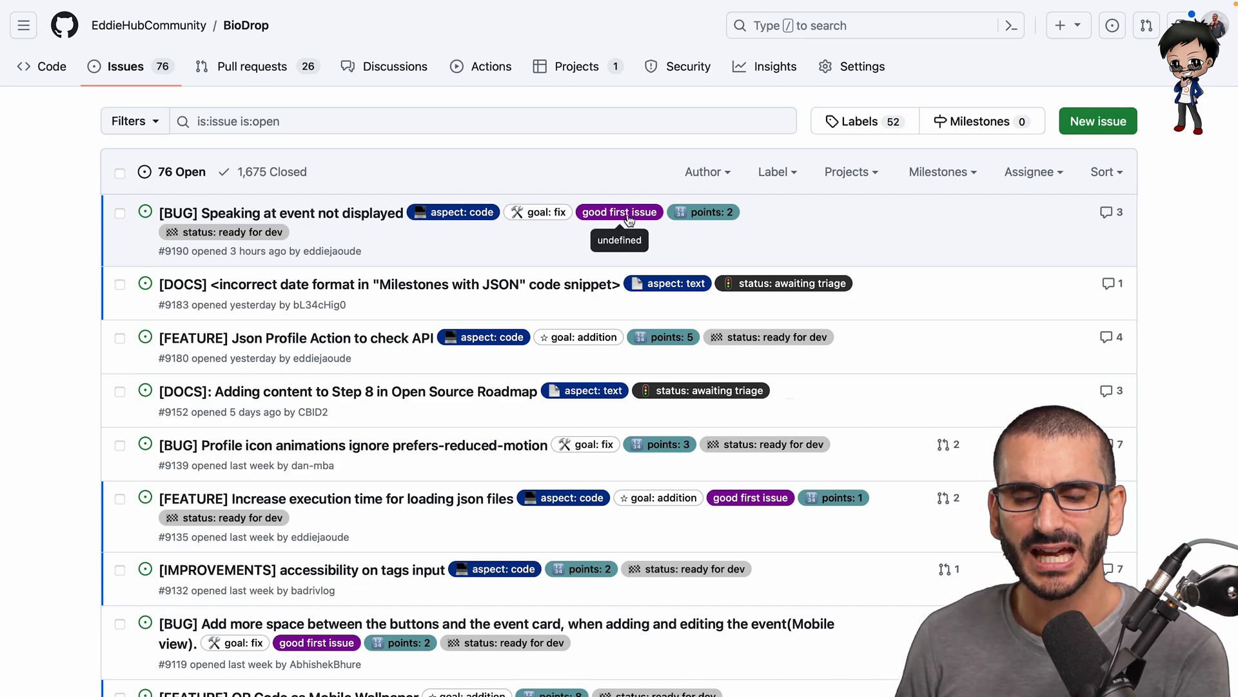
mouse_move(559, 249)
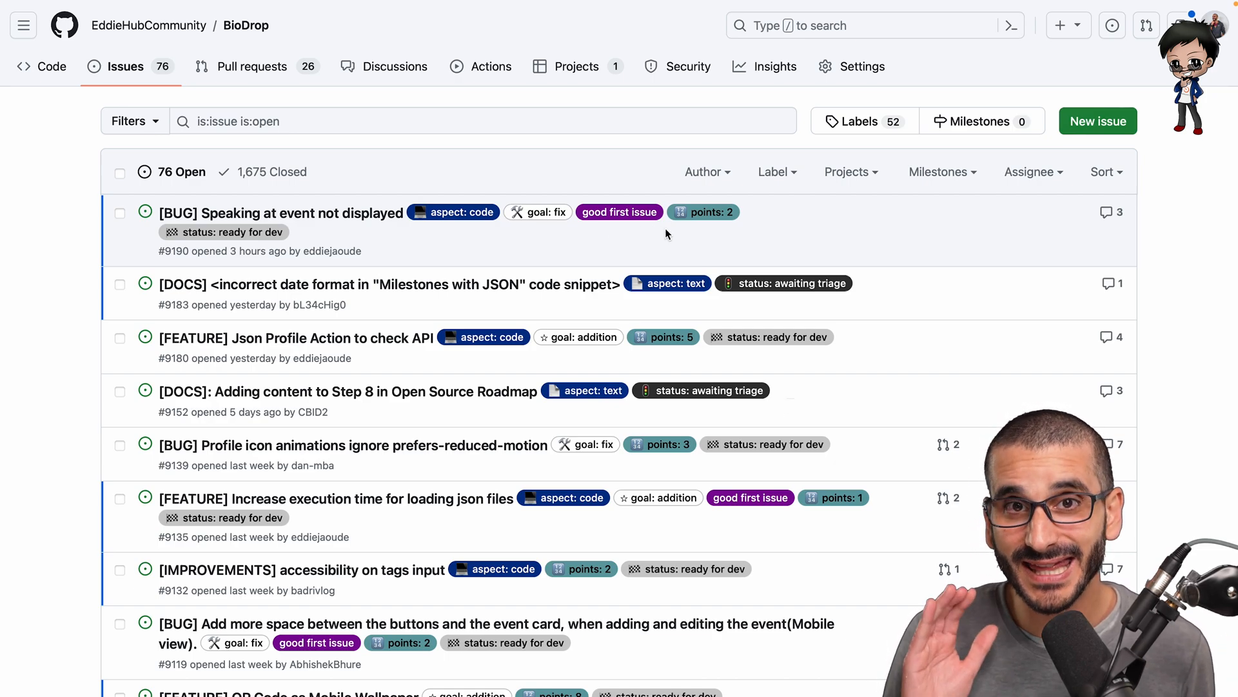
mouse_move(656, 338)
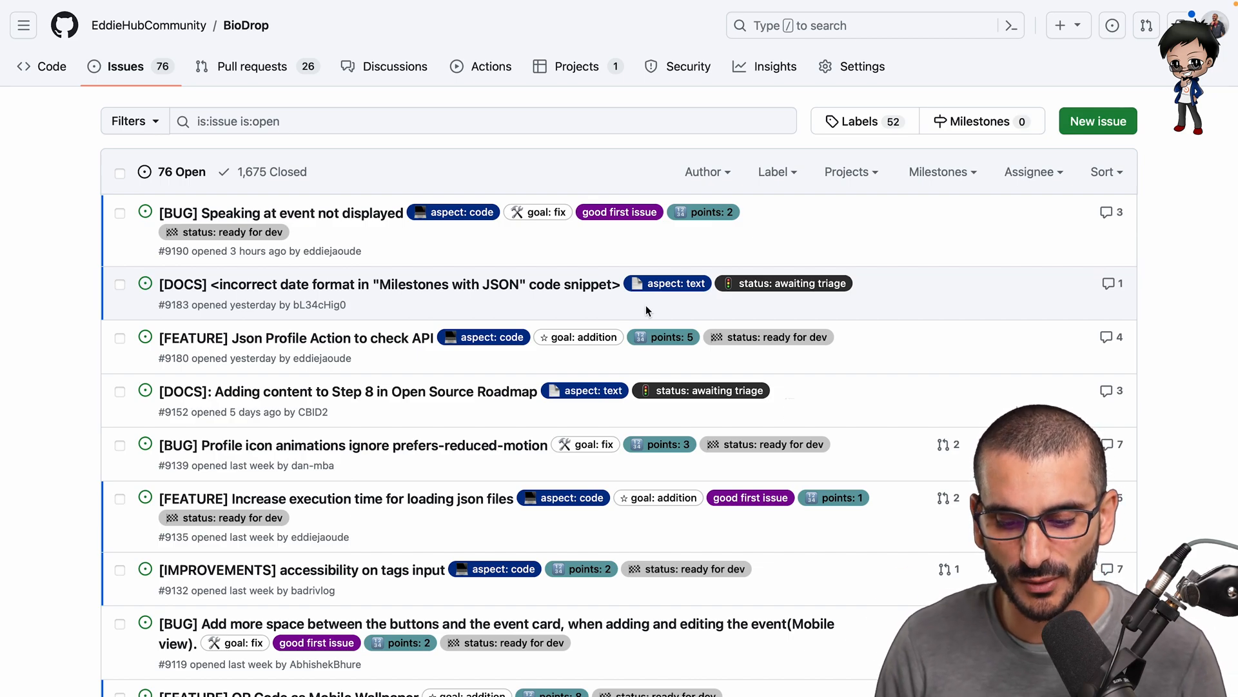
mouse_move(703, 211)
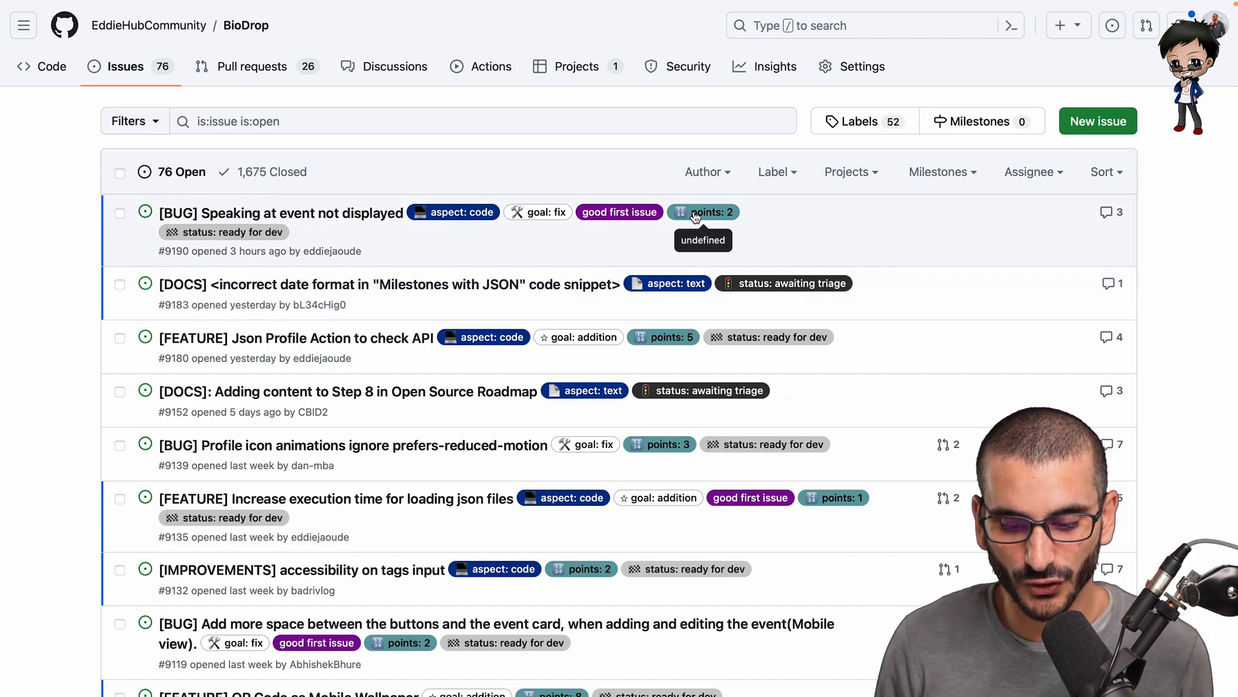
mouse_move(664, 337)
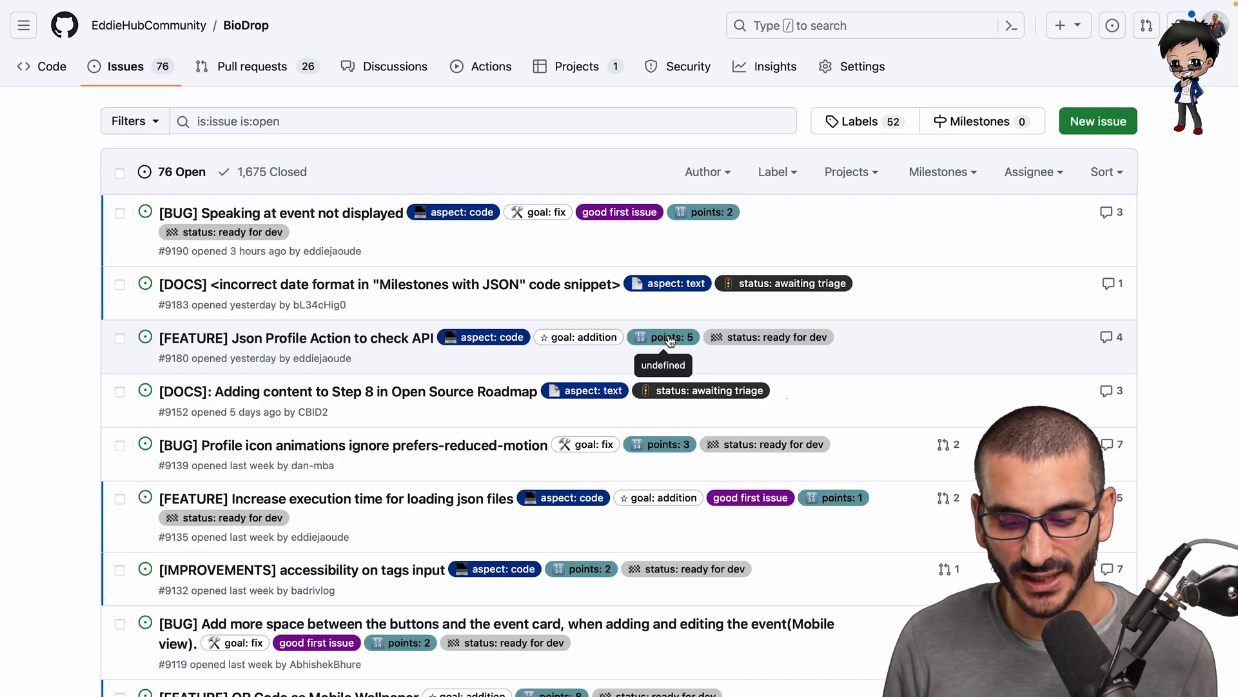
mouse_move(783, 282)
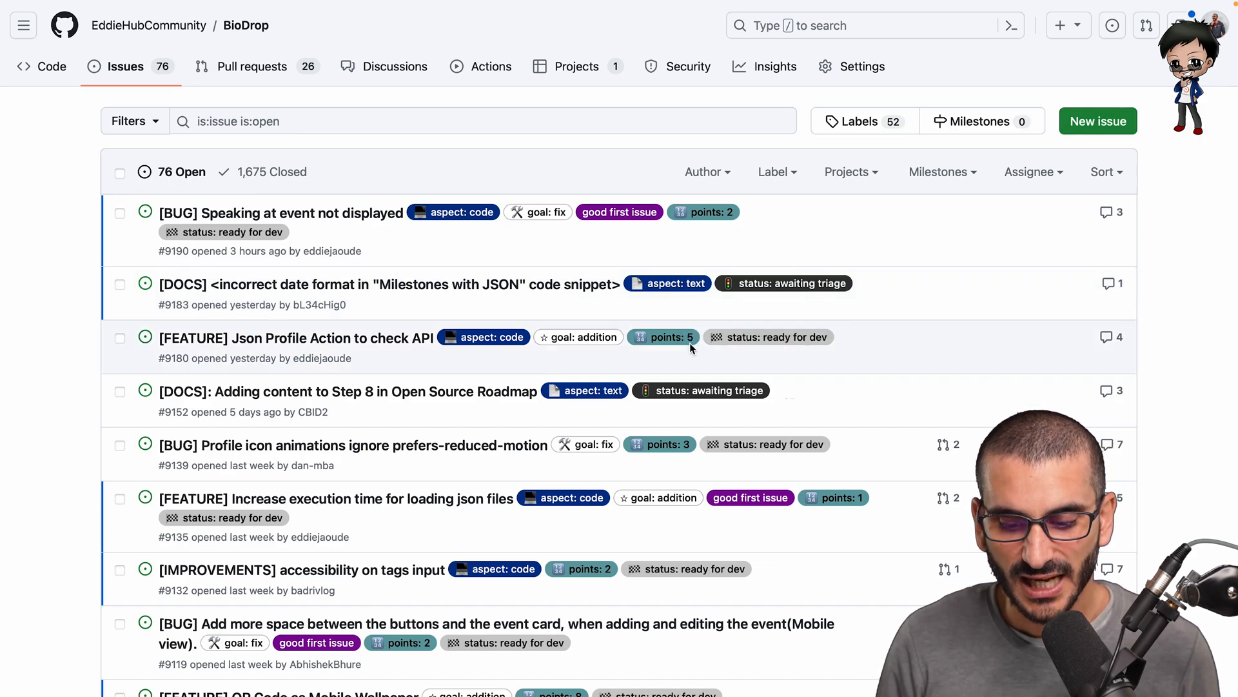
mouse_move(665, 337)
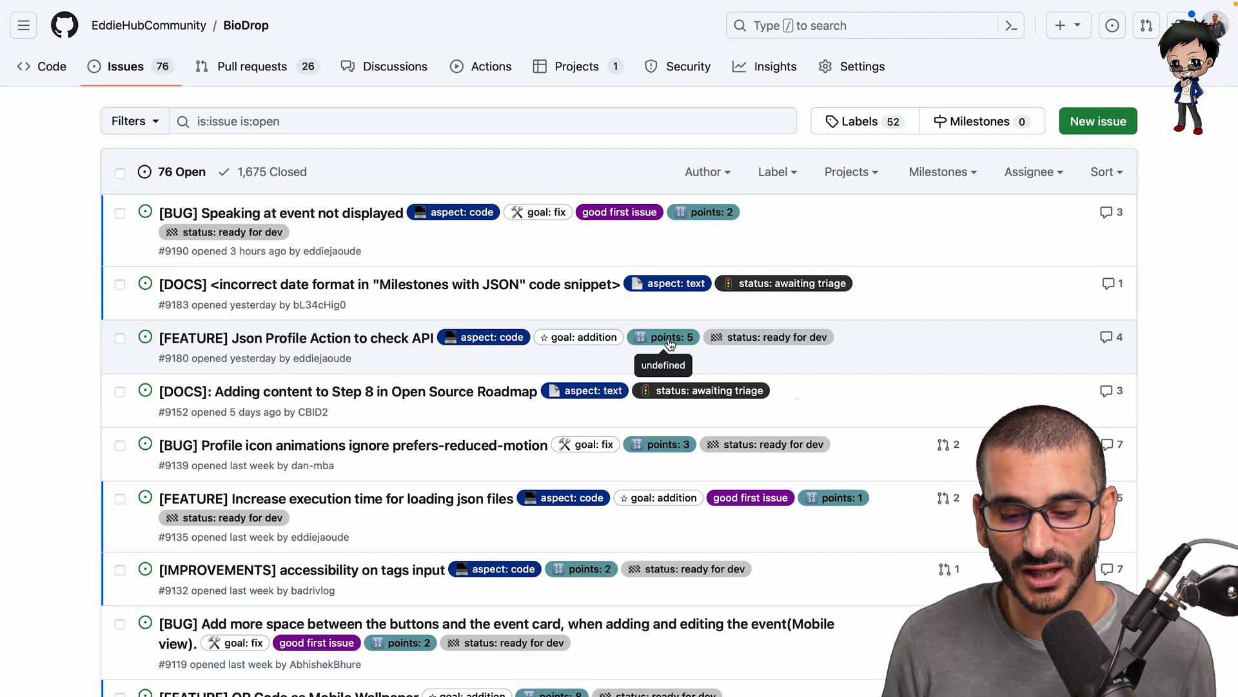
mouse_move(735, 229)
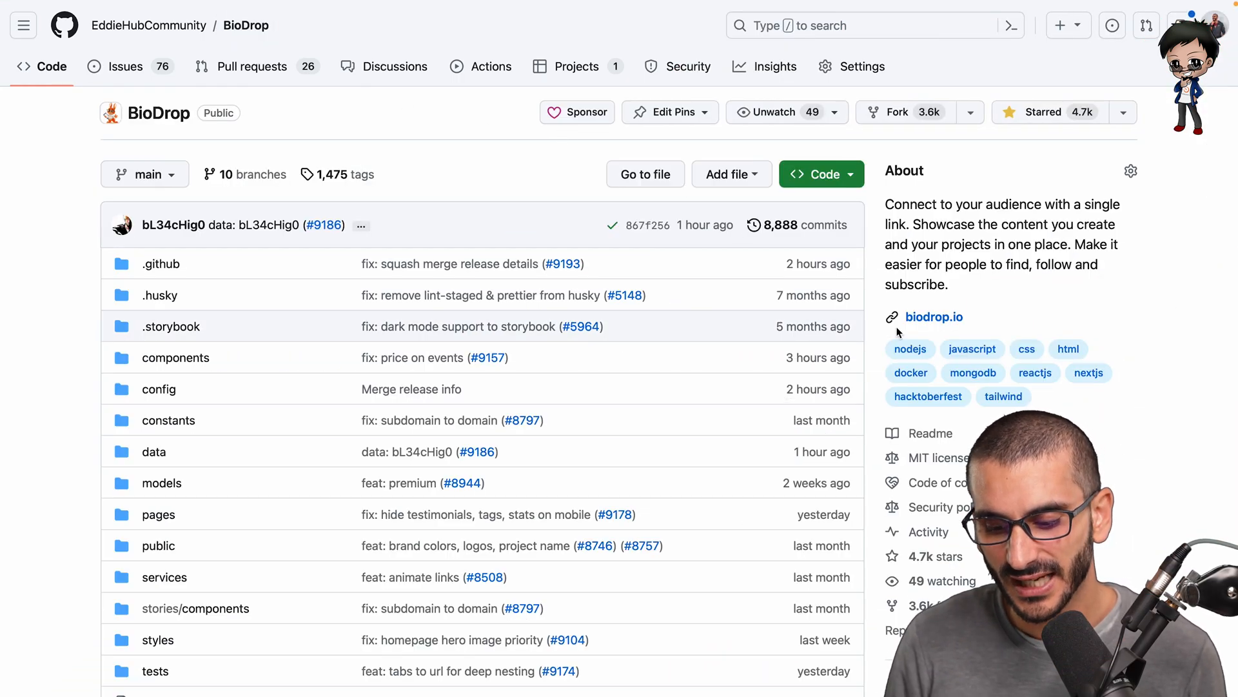
mouse_move(973, 373)
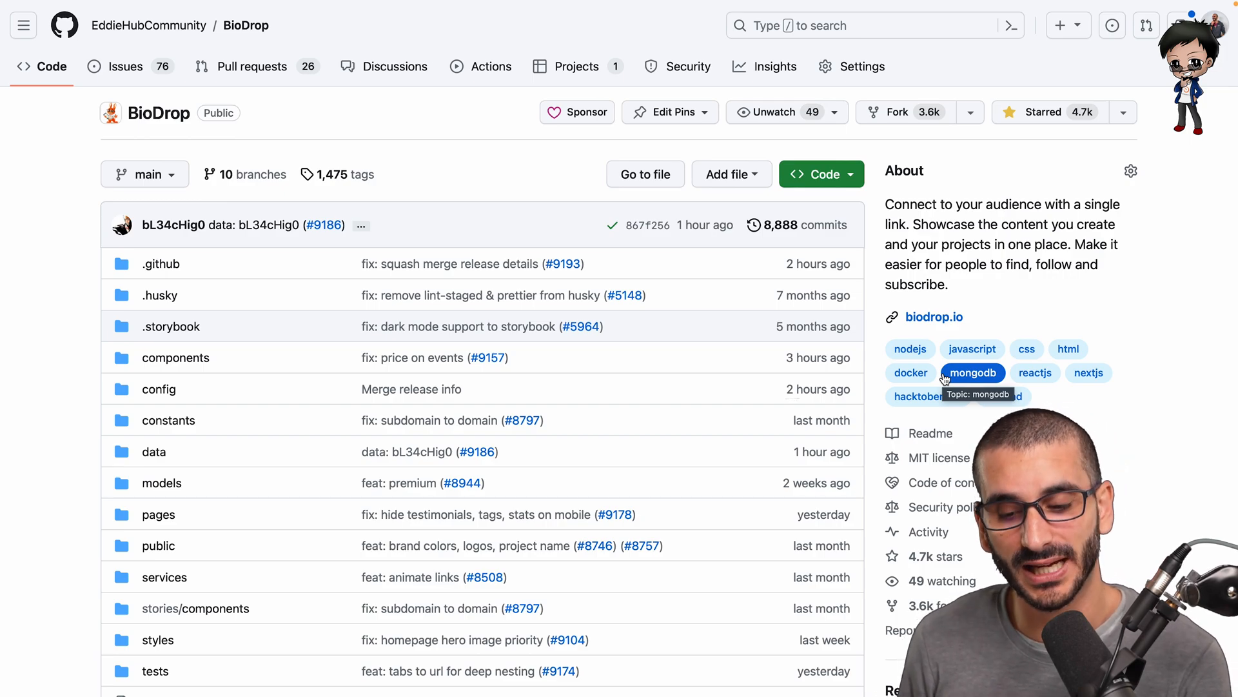
mouse_move(1007, 347)
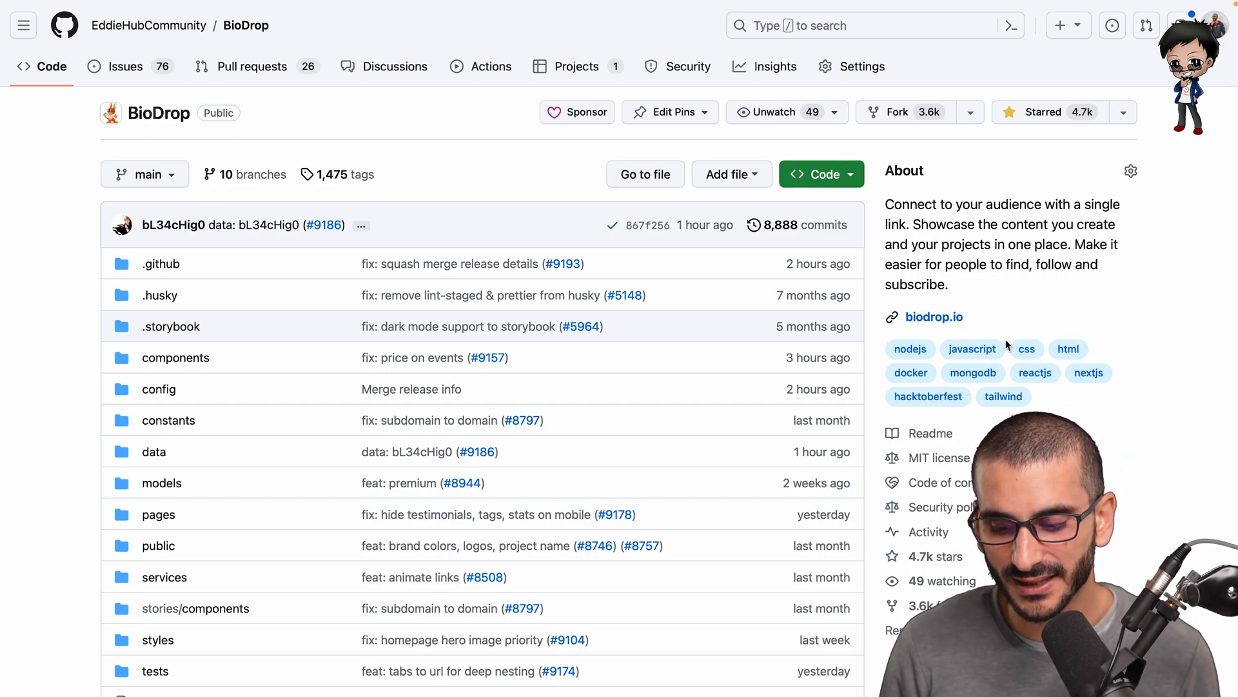
mouse_move(929, 395)
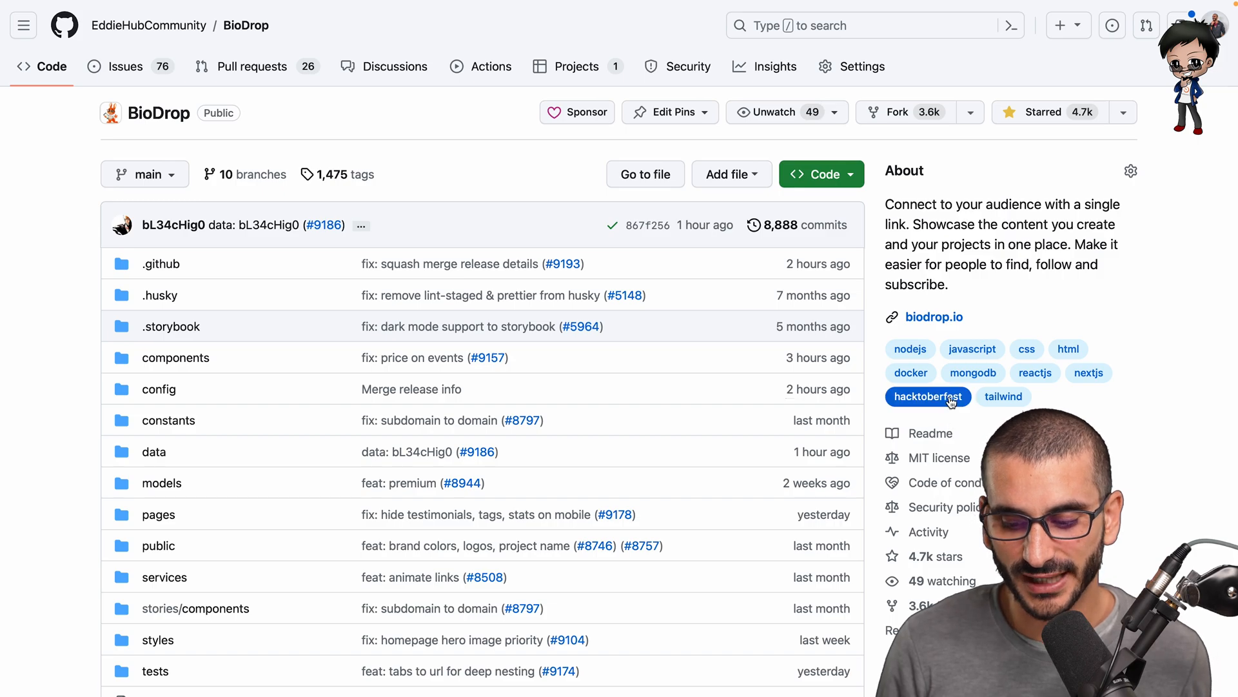
mouse_move(928, 395)
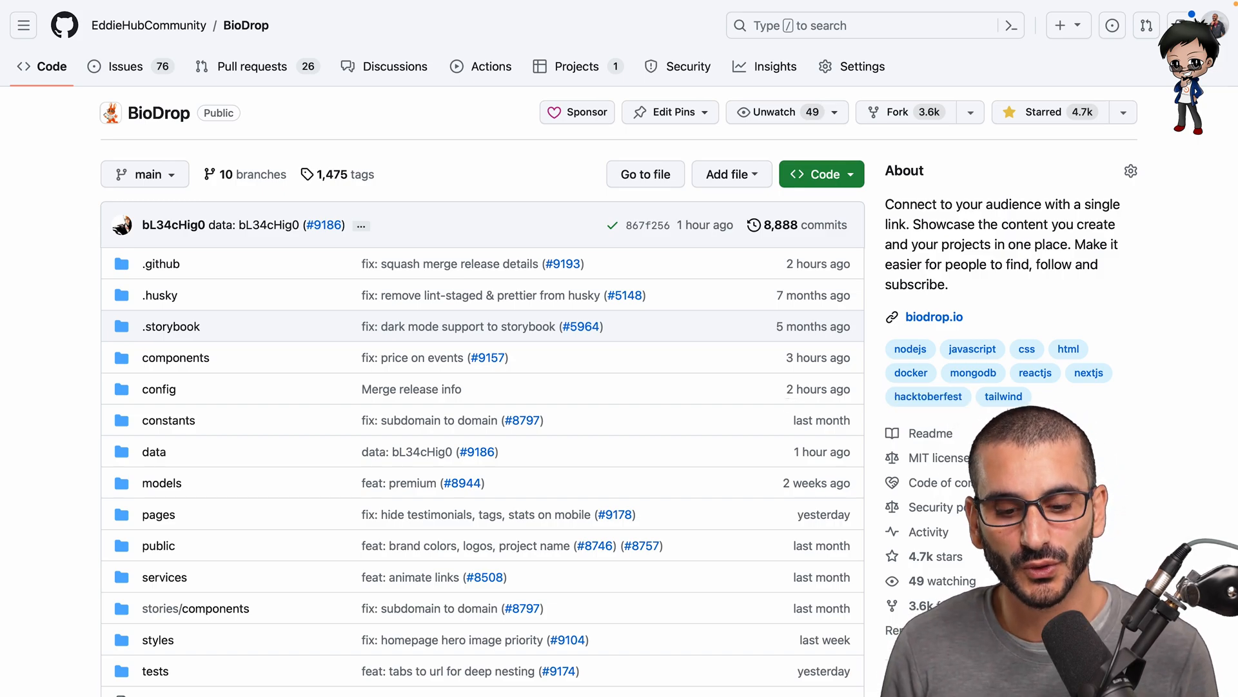
scroll(down, 3)
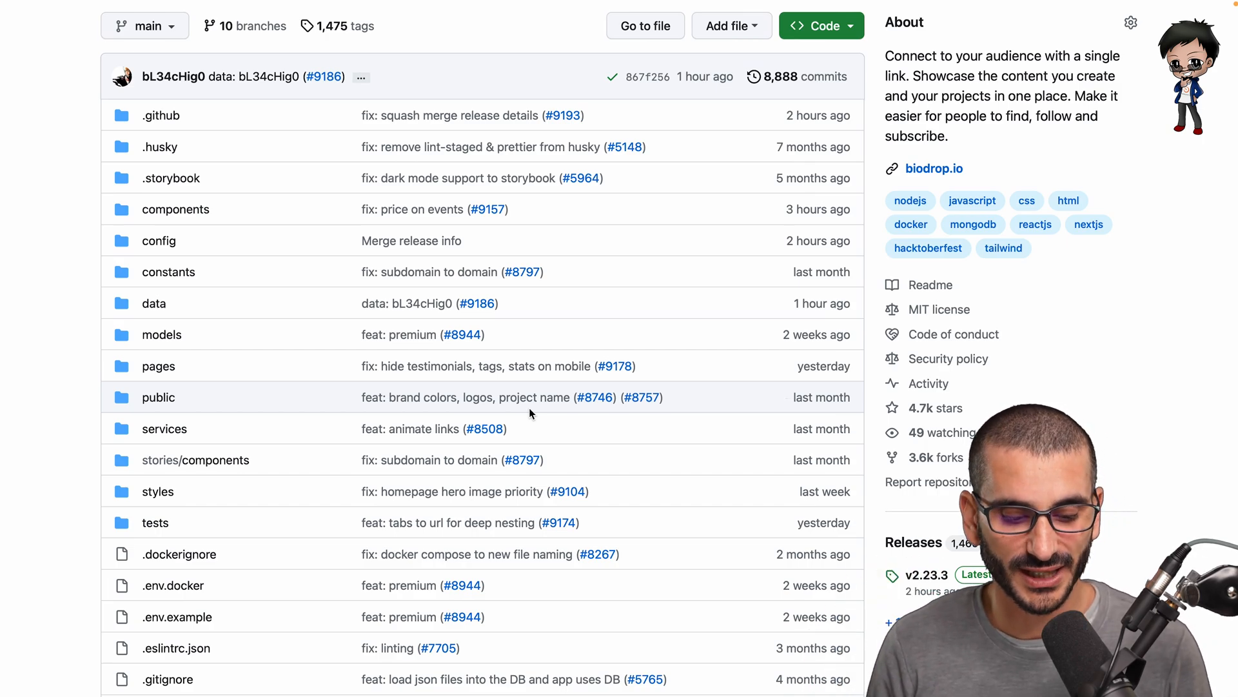
scroll(down, 3)
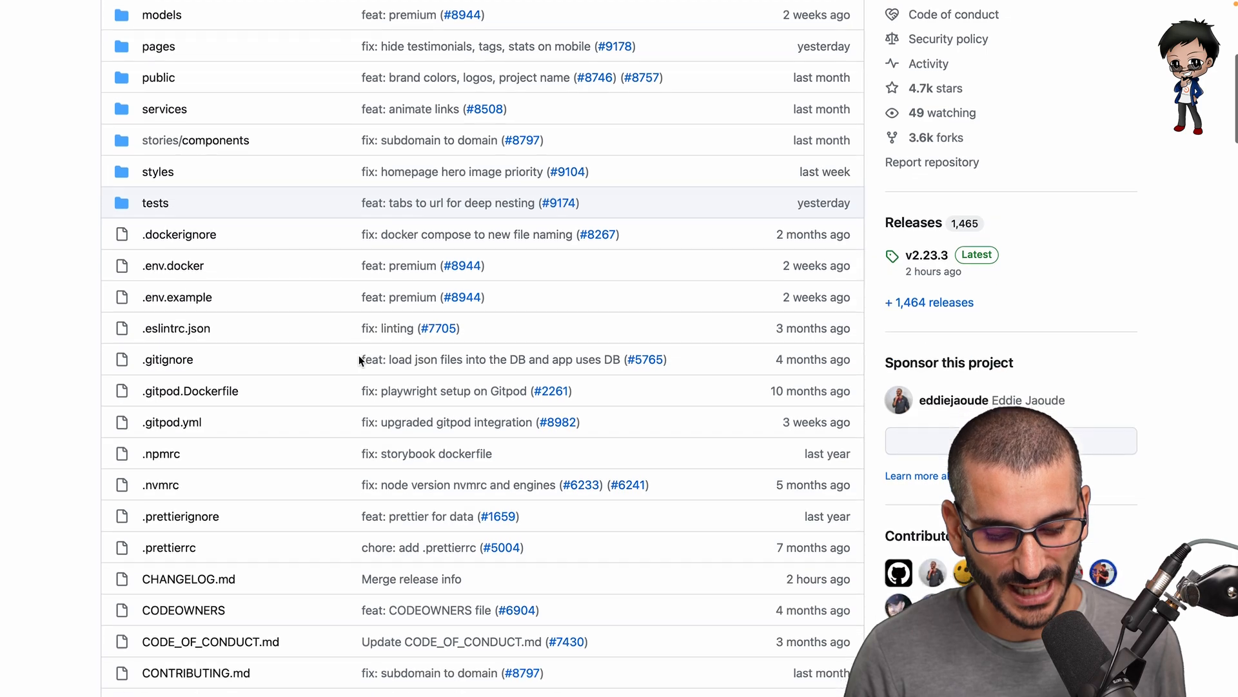
scroll(down, 3)
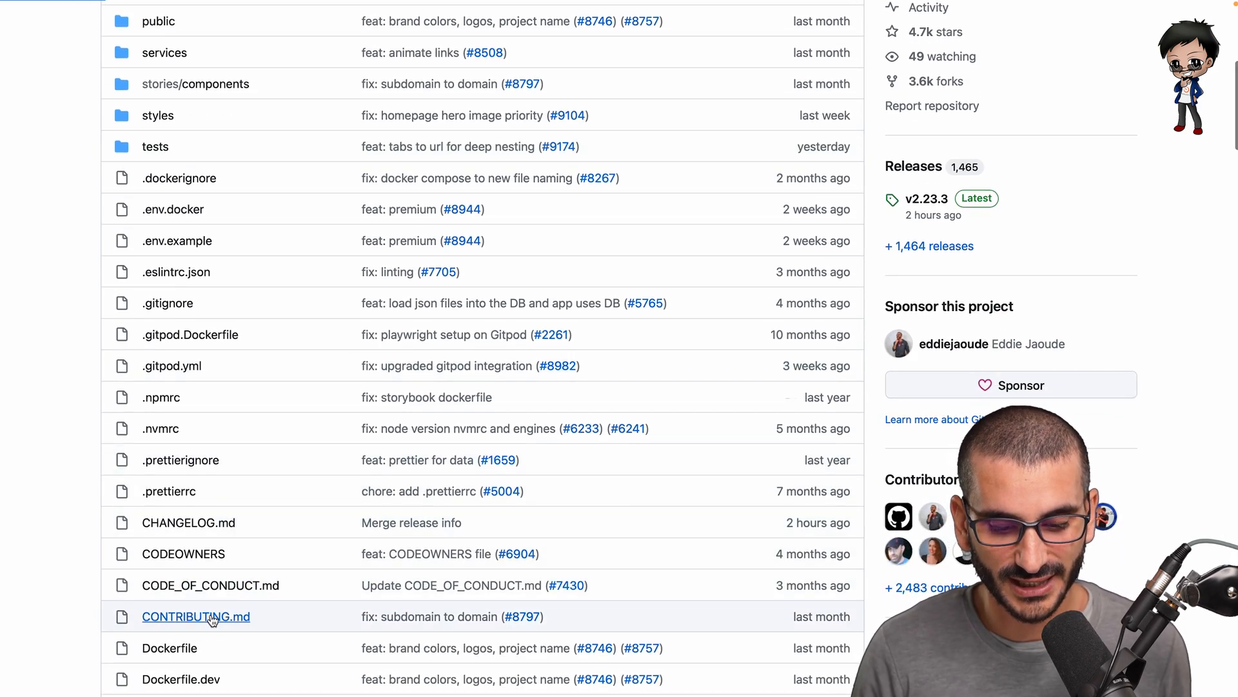
click(195, 616)
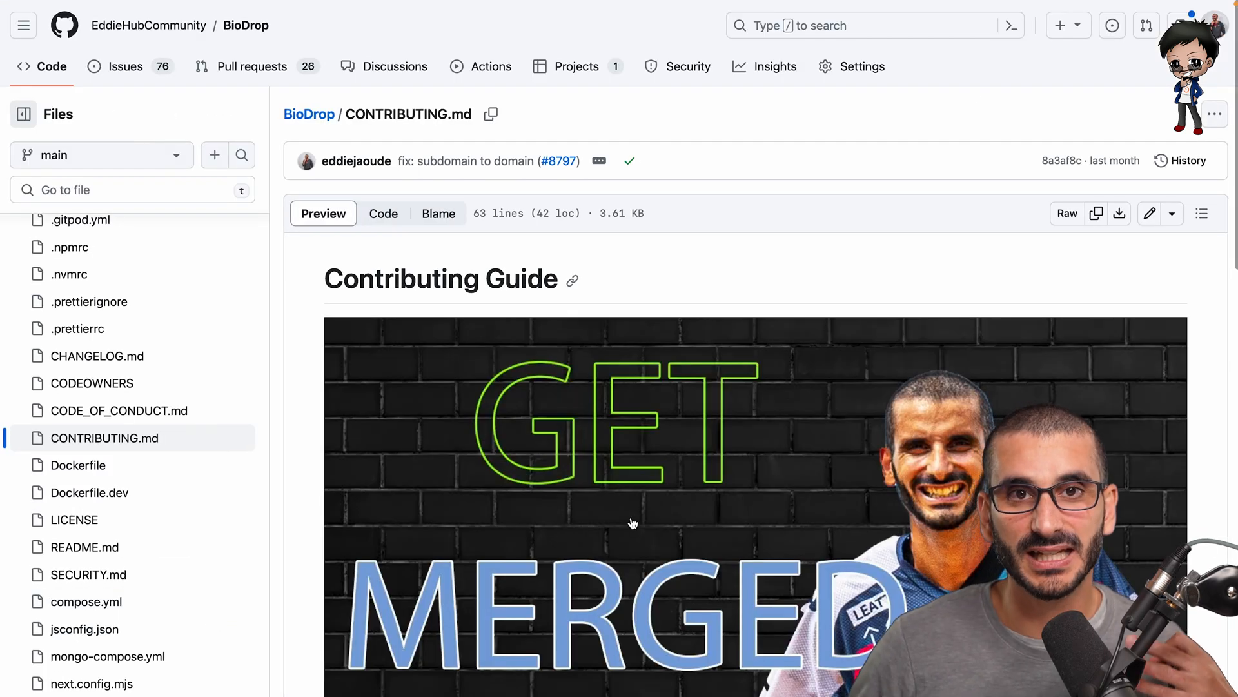
scroll(down, 3)
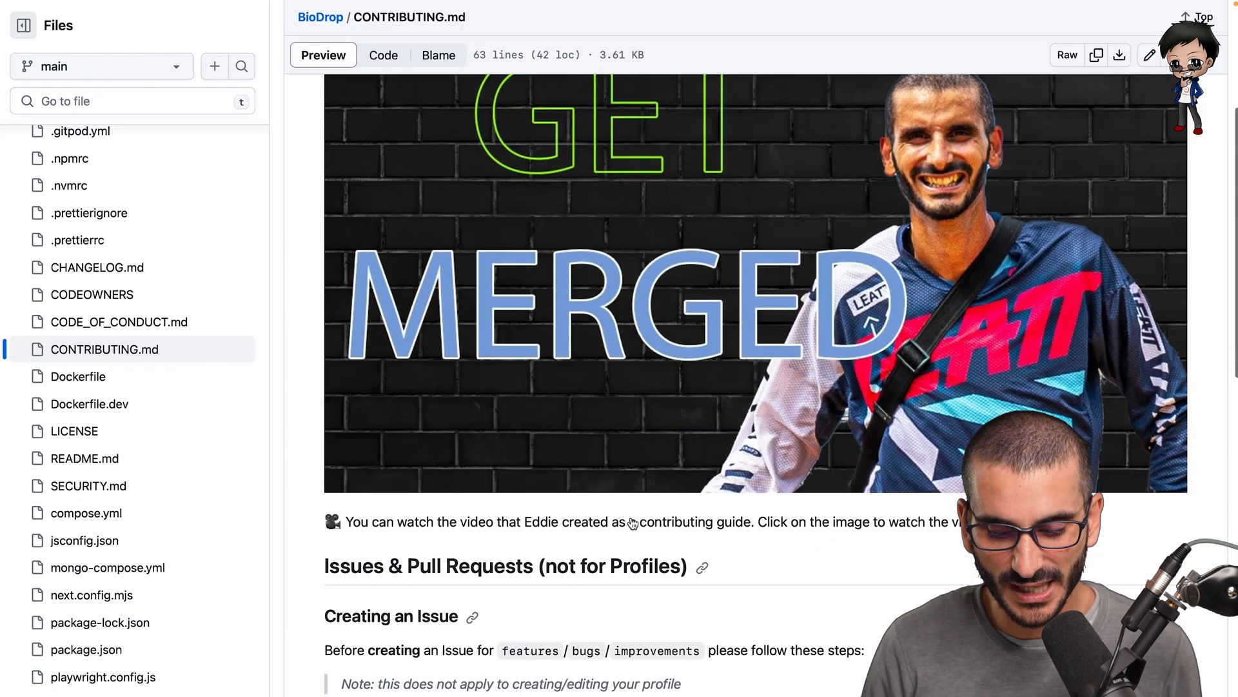
scroll(down, 3)
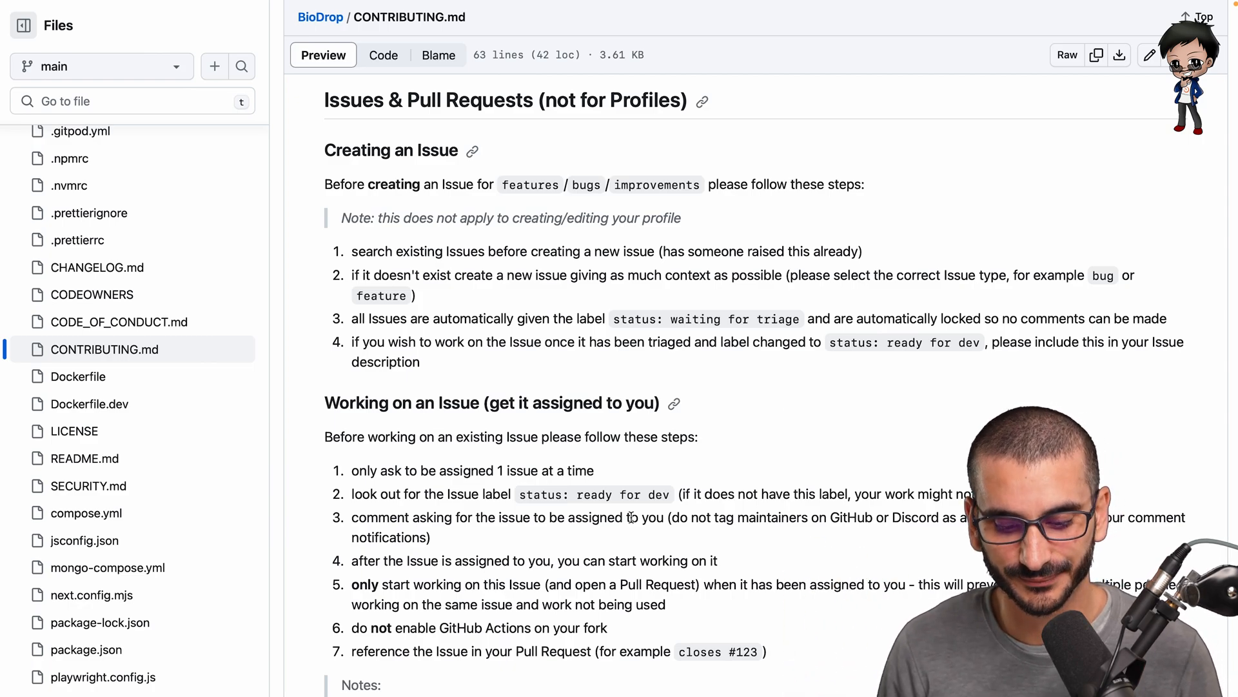
scroll(down, 3)
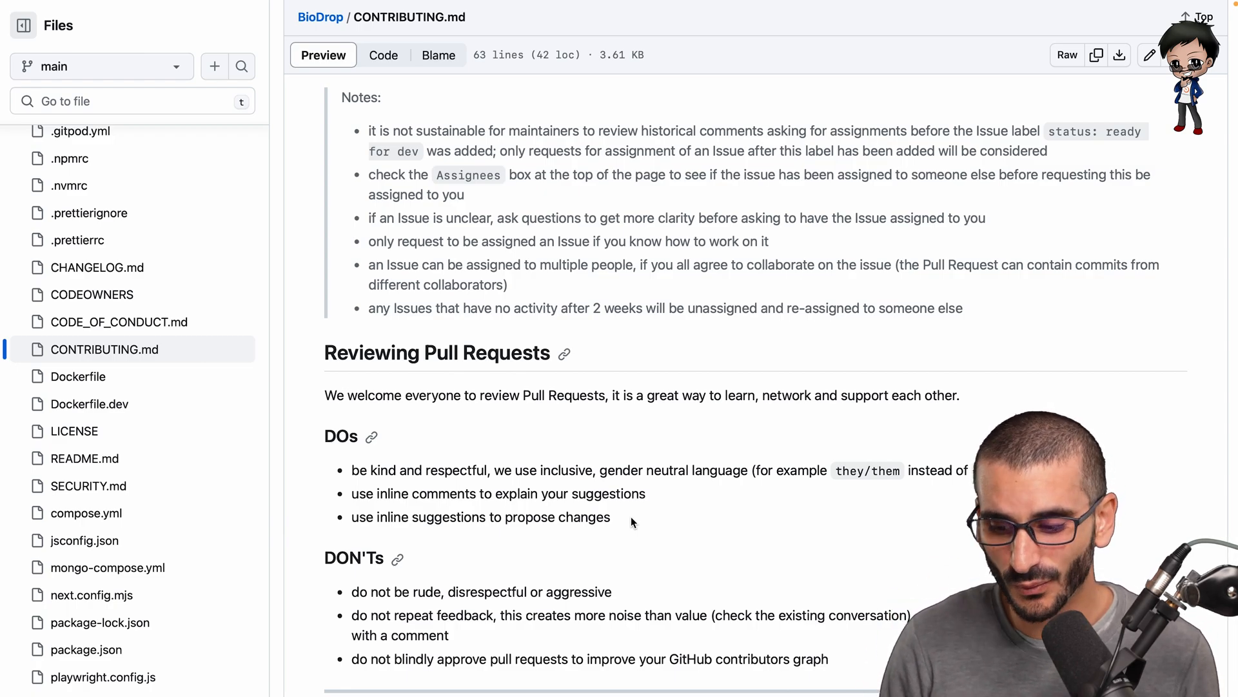
scroll(down, 3)
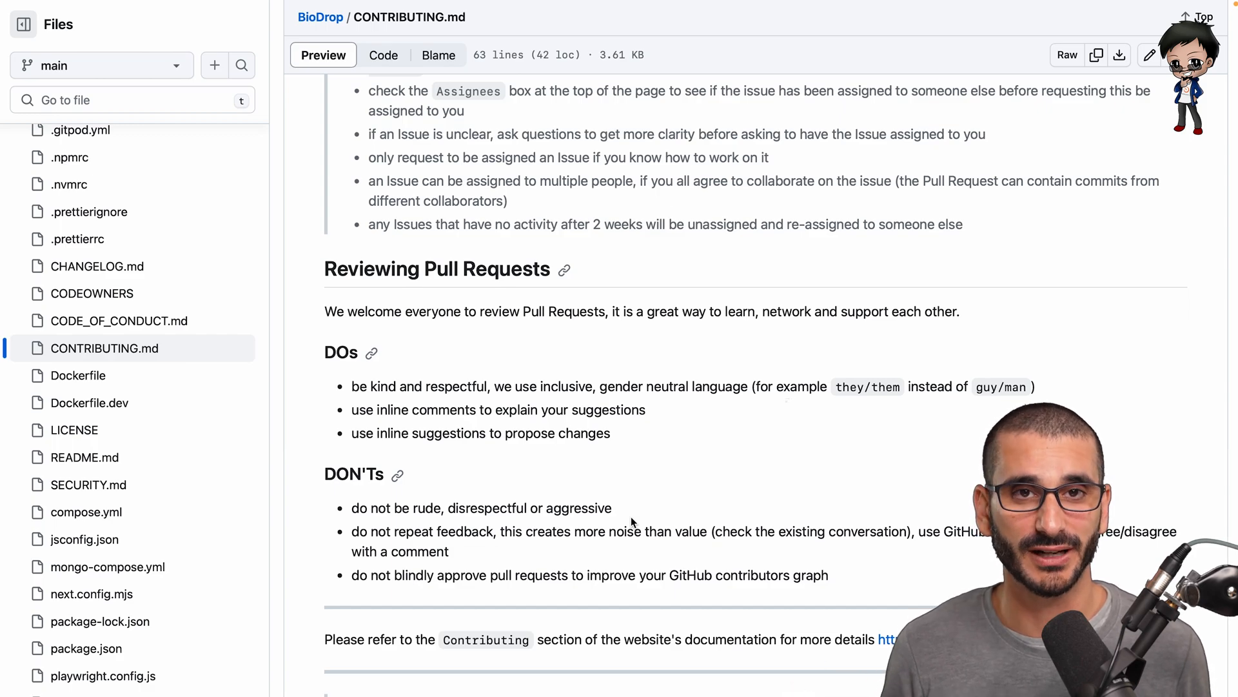
- Return from the contributing guide to BioDrop's Code tab with its file list
click(490, 66)
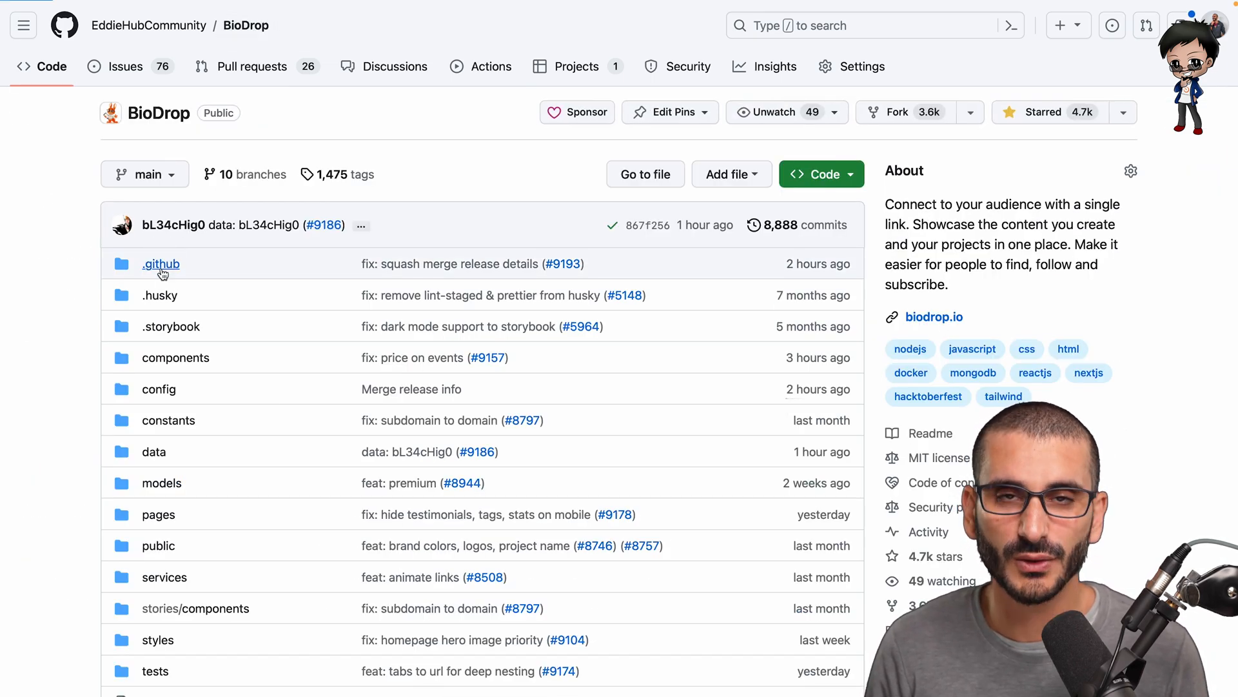
- Browse .github/workflows and its automation files like build.yml, codeql.yml and vercel.yml
click(160, 263)
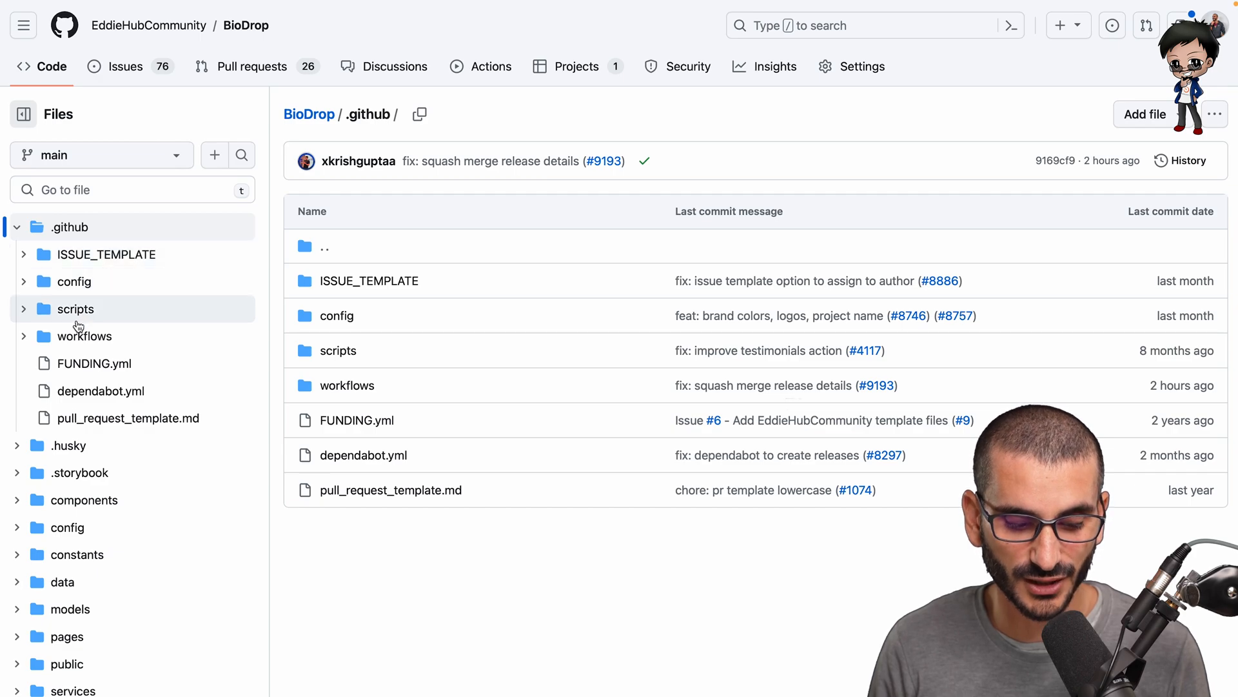
click(83, 335)
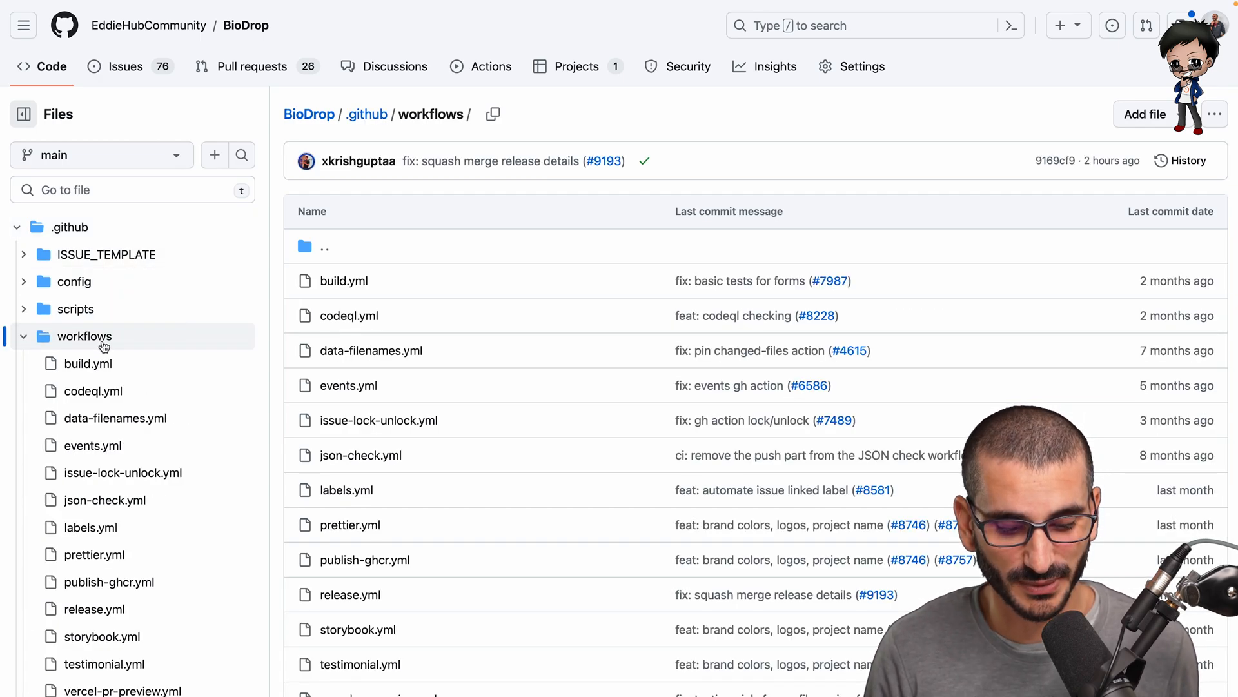
scroll(down, 3)
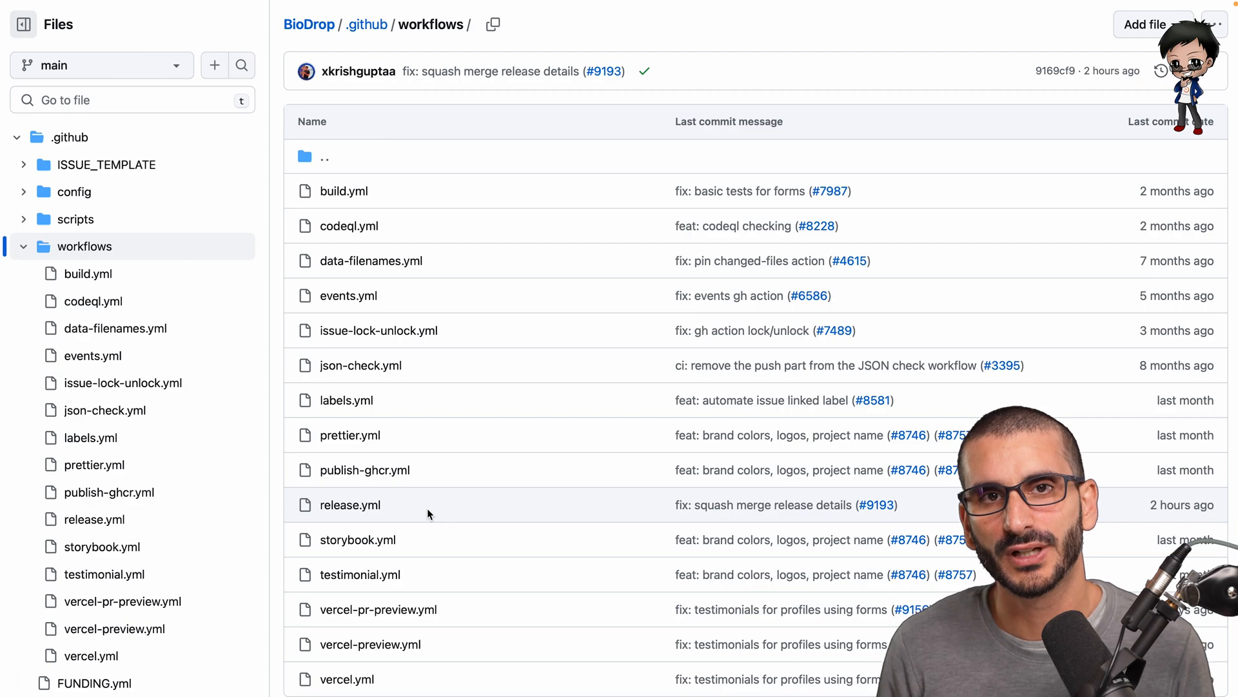
scroll(up, 3)
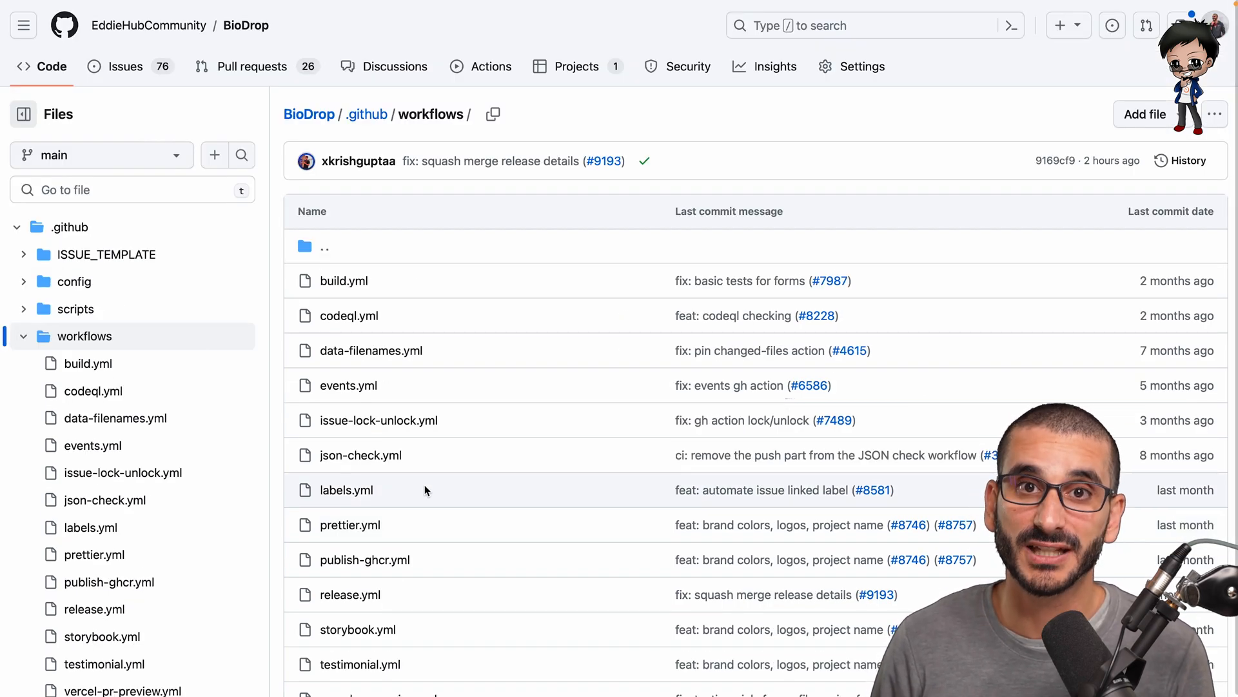
mouse_move(511, 494)
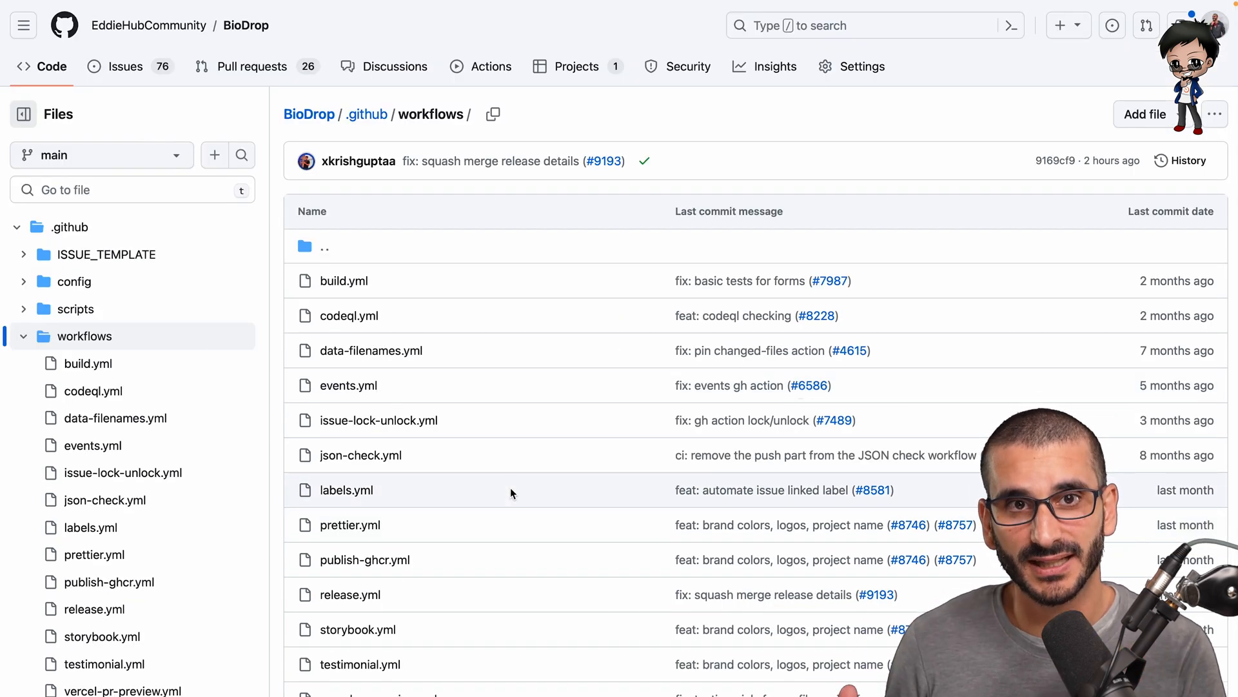
scroll(down, 3)
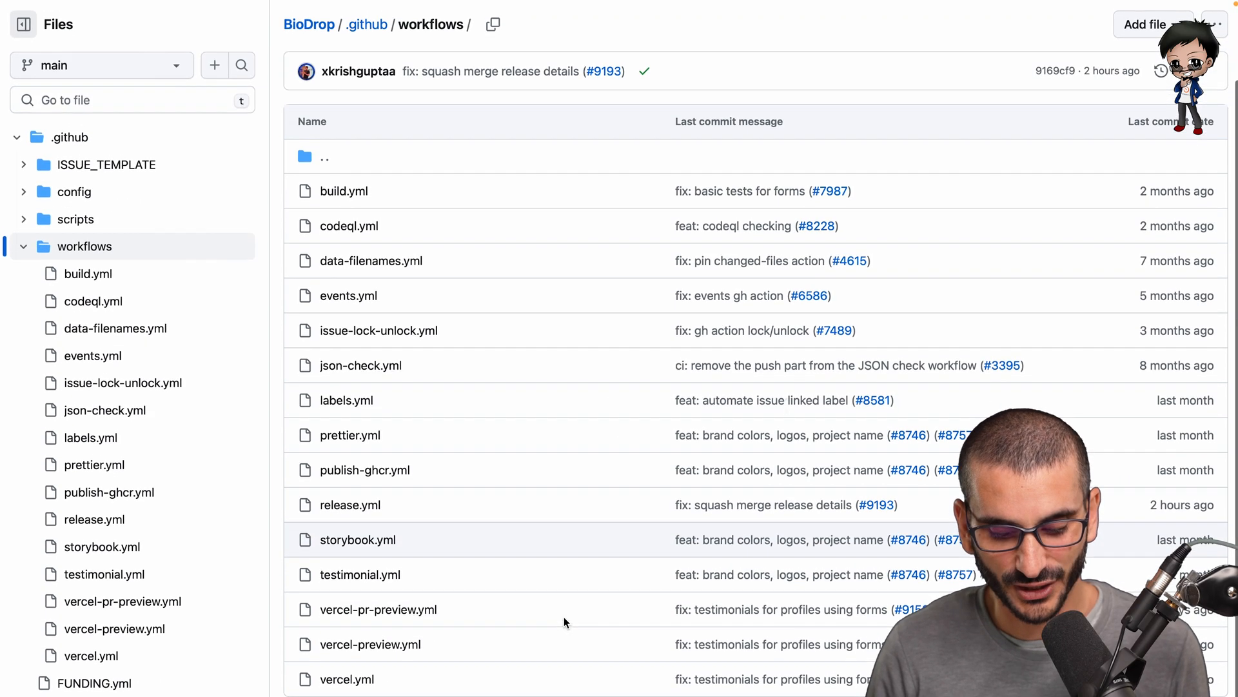
mouse_move(345, 677)
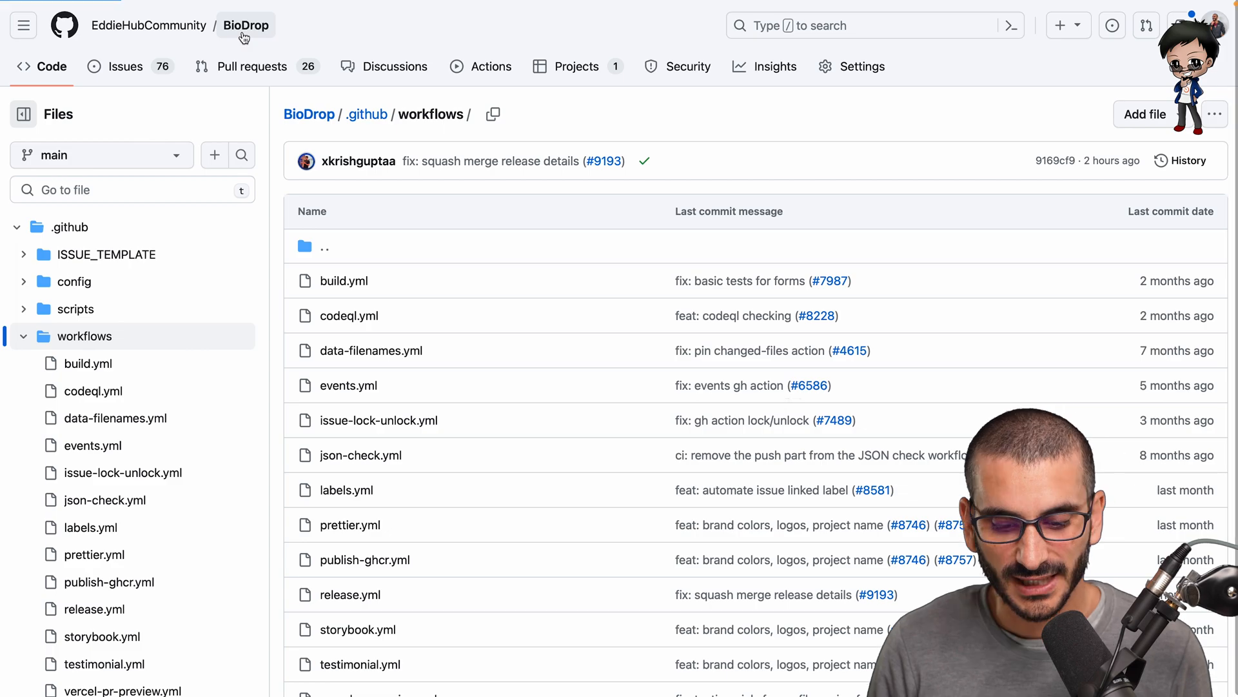
- Scroll BioDrop's 8,888-commit history of conventional commits back to September 23, 2023
click(246, 26)
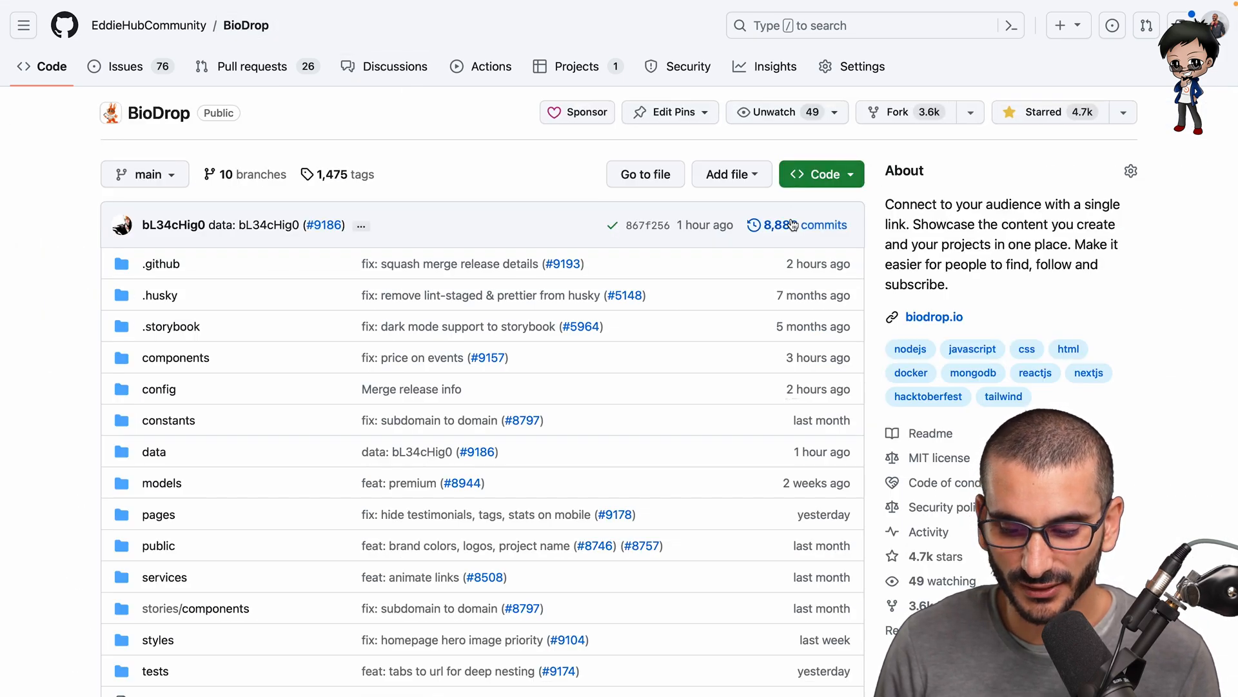
click(797, 225)
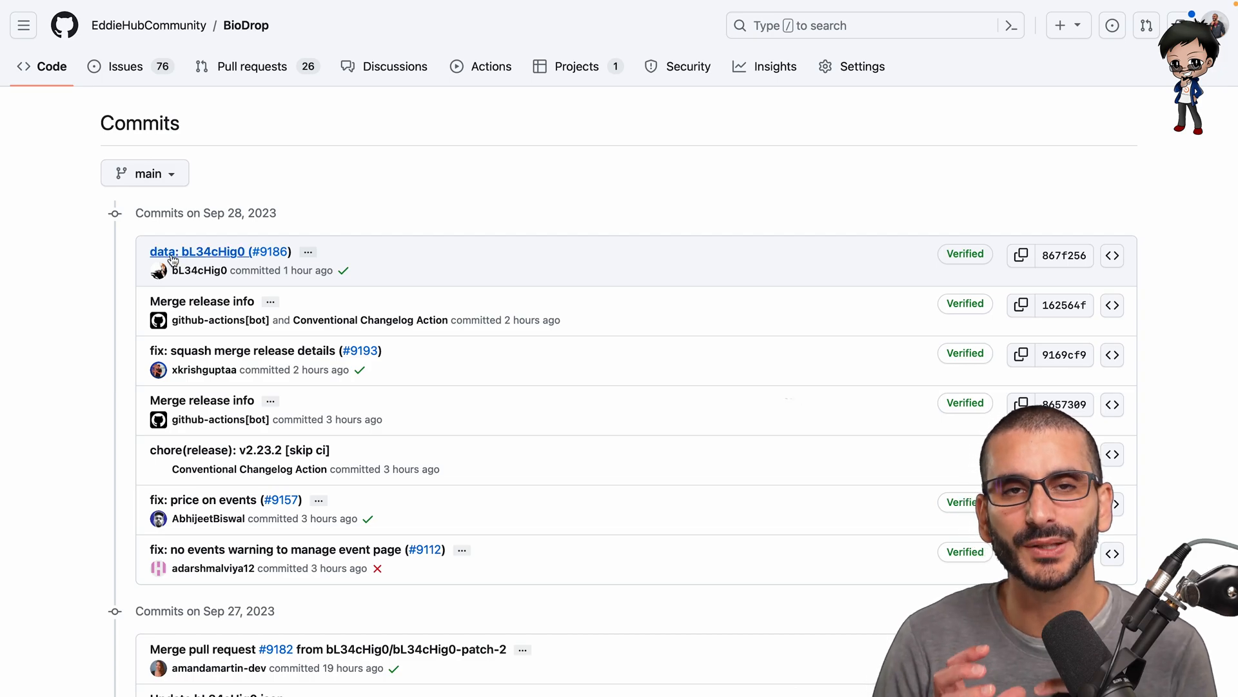
scroll(down, 3)
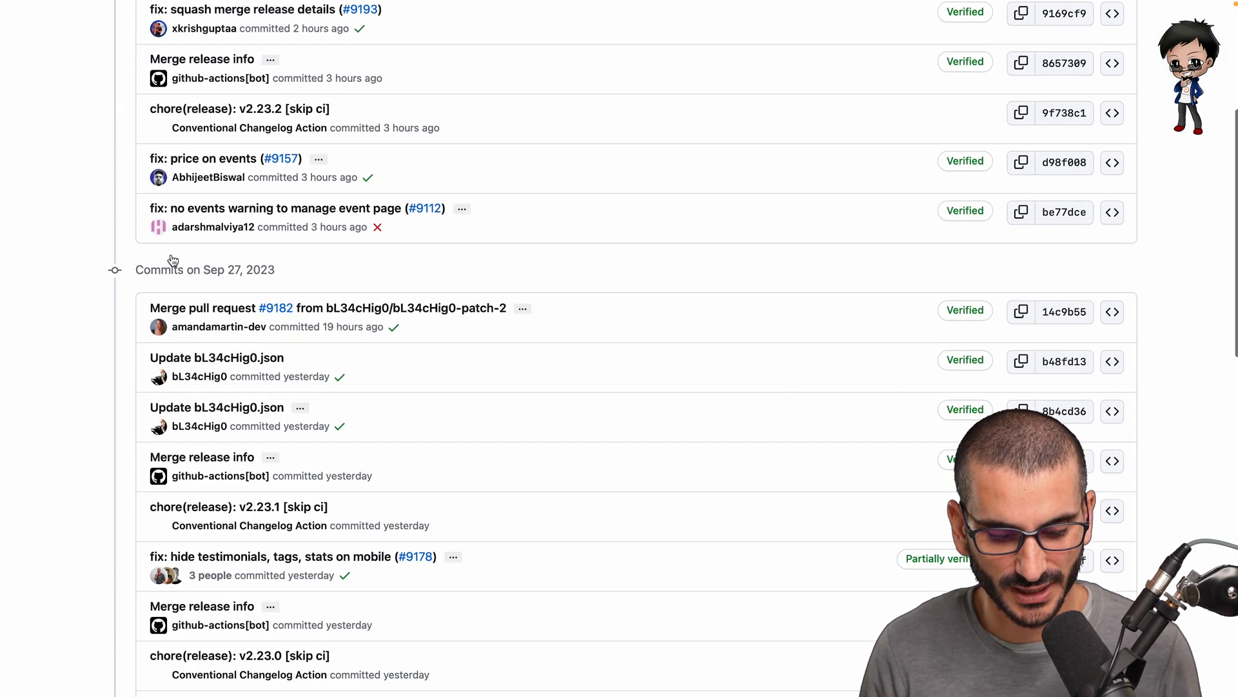
scroll(down, 3)
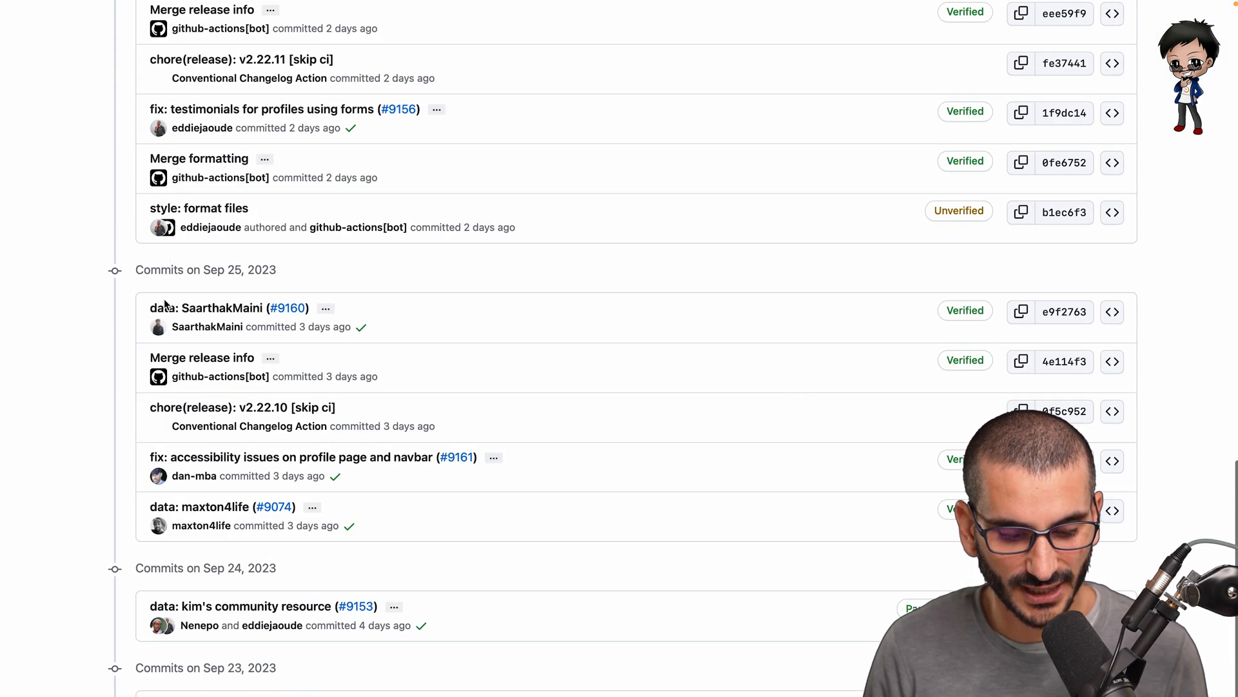
scroll(down, 3)
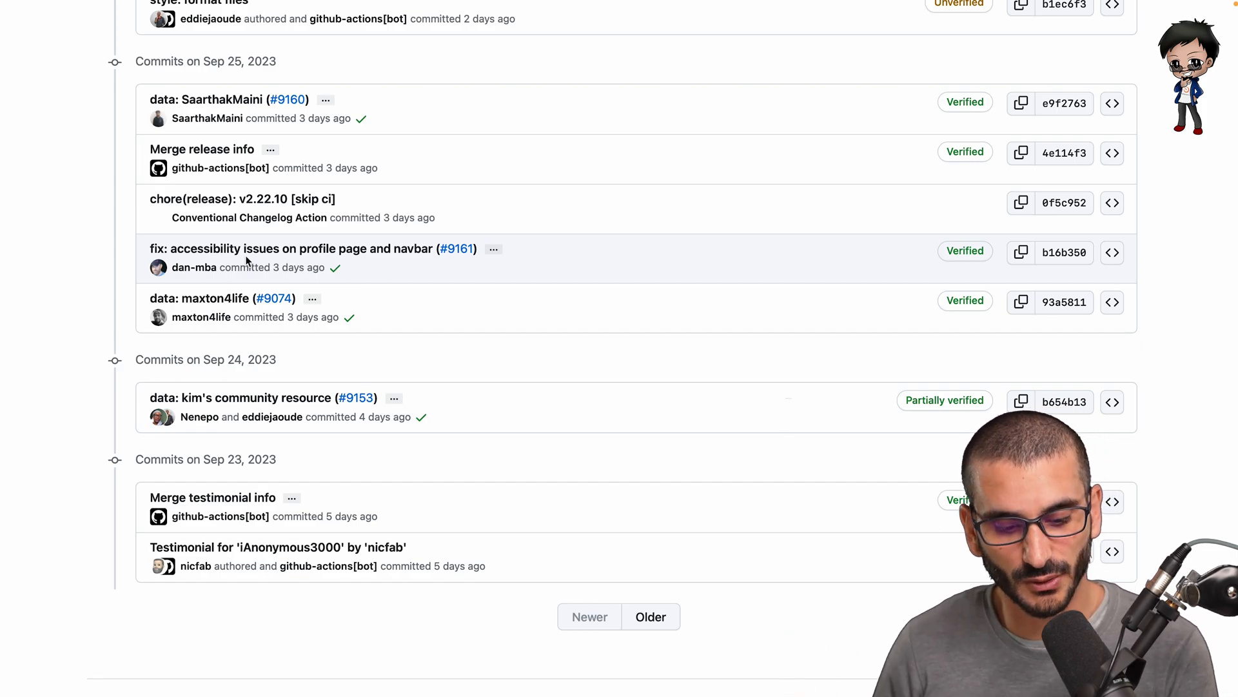
scroll(up, 3)
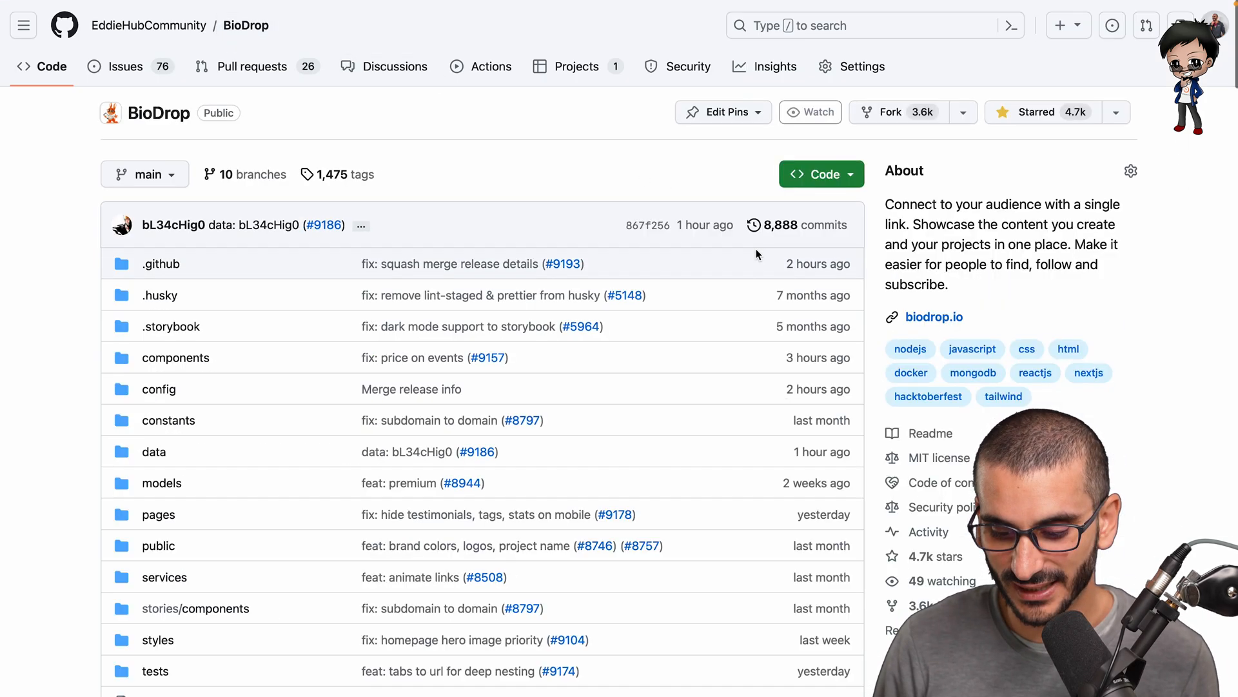
- Read the v2.23.3 release notes, highlighting a bug fix, and scroll through earlier releases
click(810, 112)
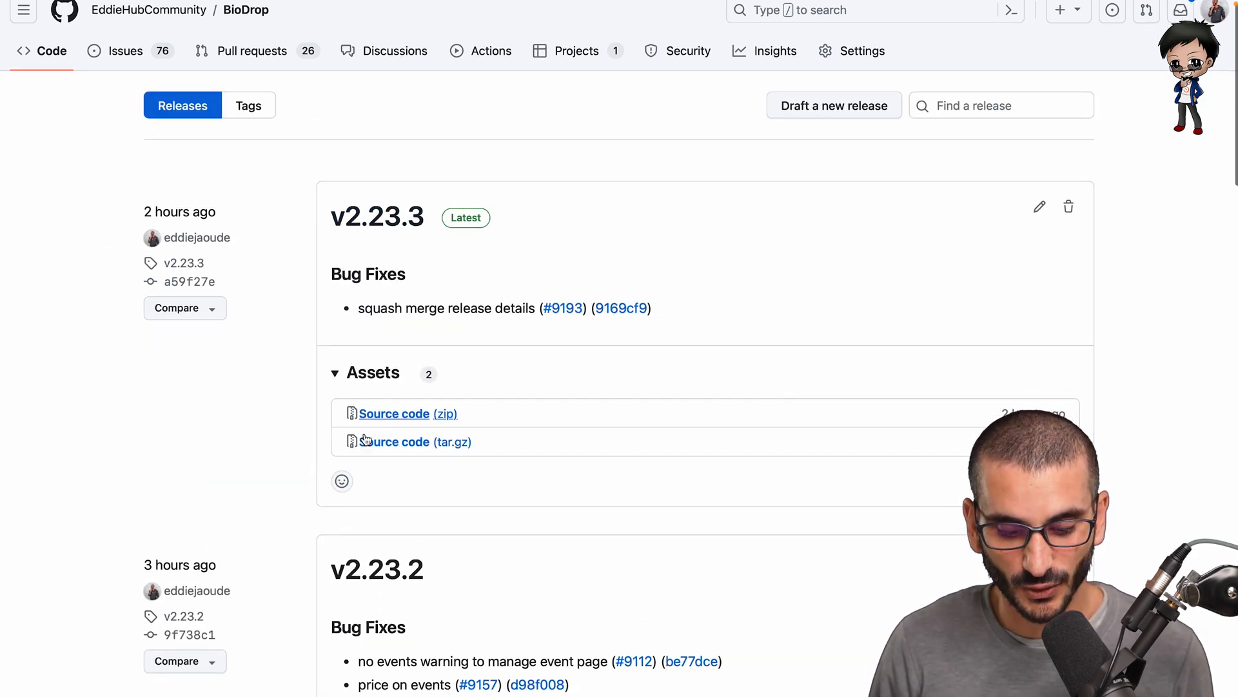
scroll(down, 3)
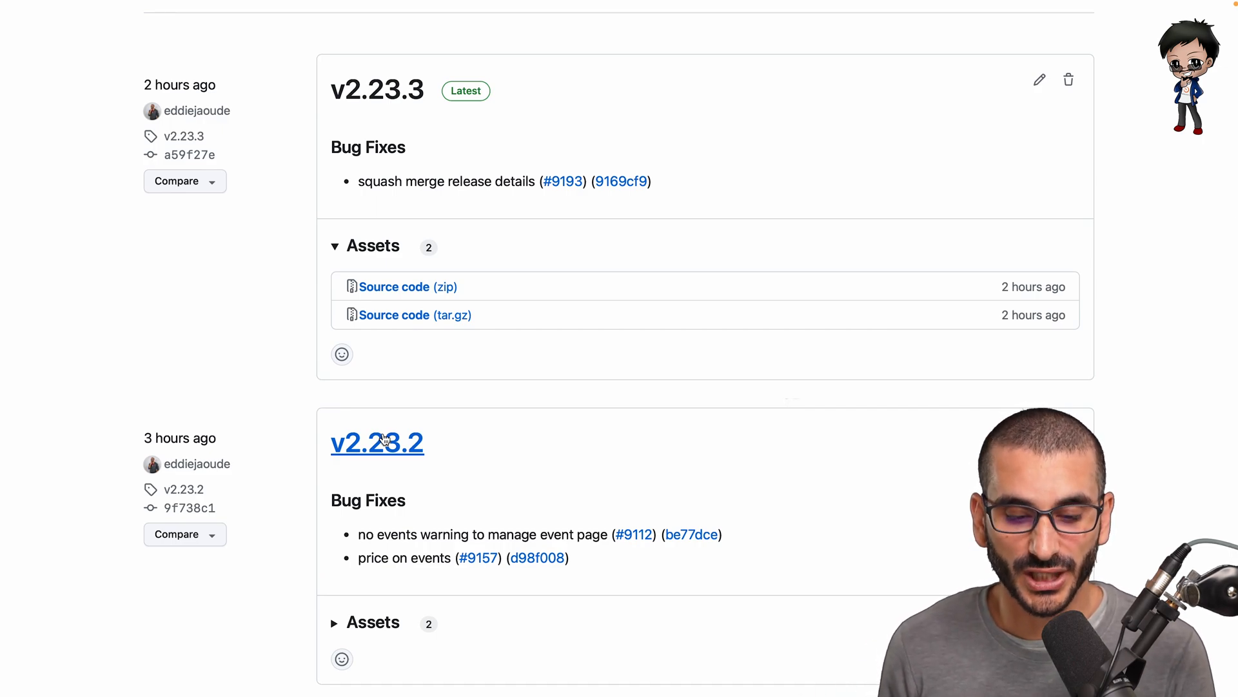
mouse_move(362, 172)
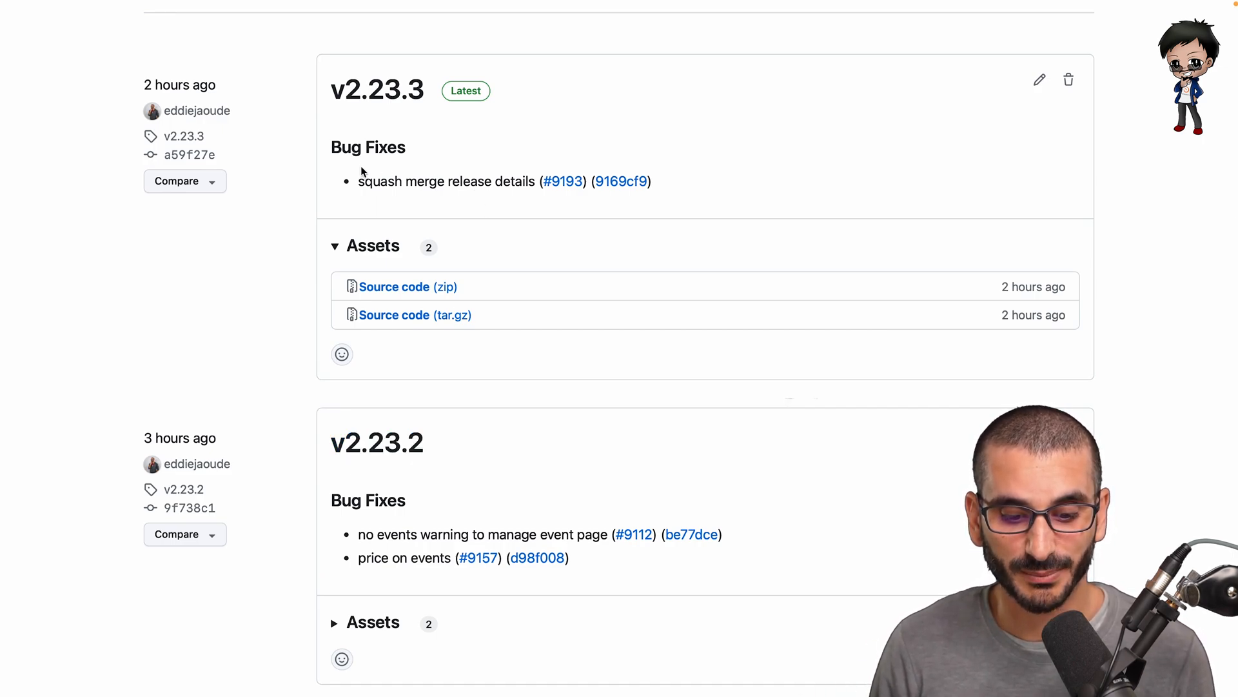
double_click(446, 180)
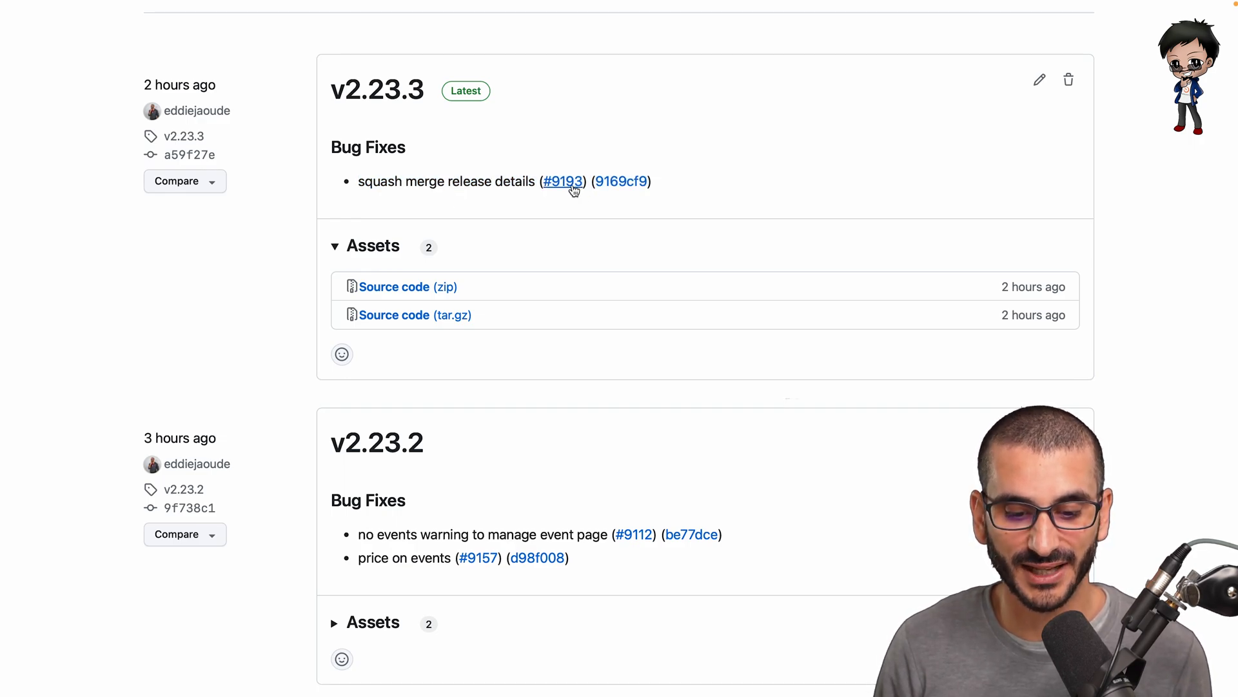
scroll(down, 3)
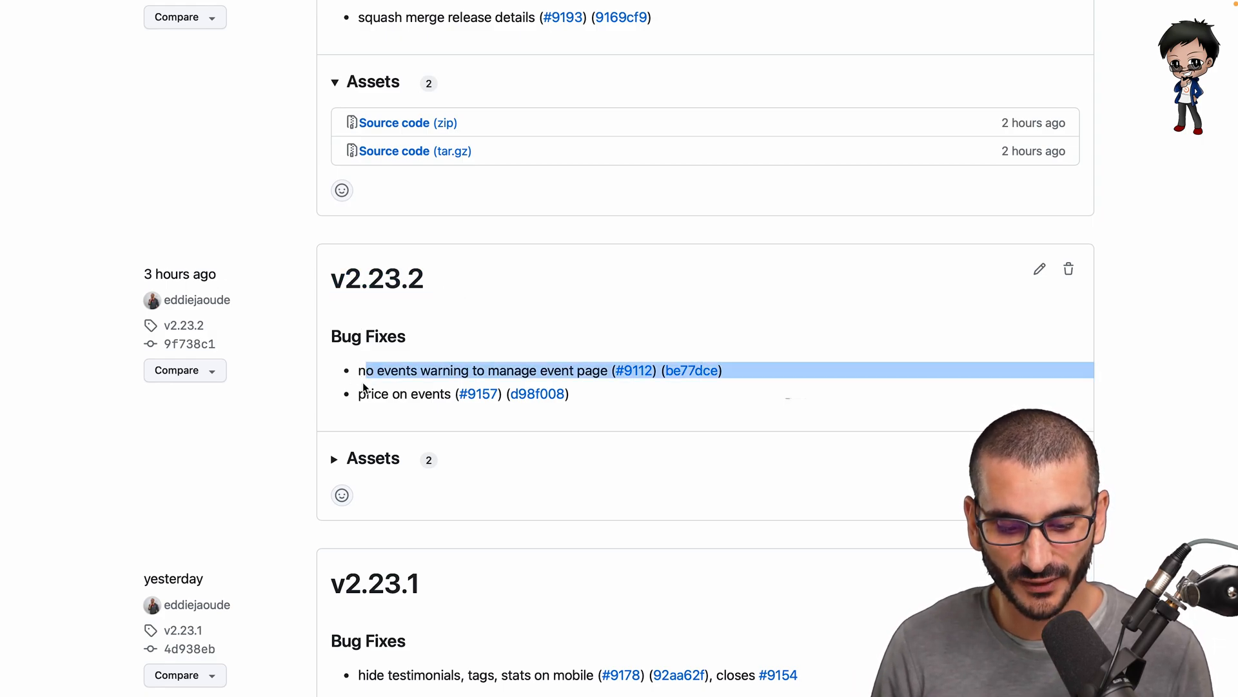
scroll(down, 3)
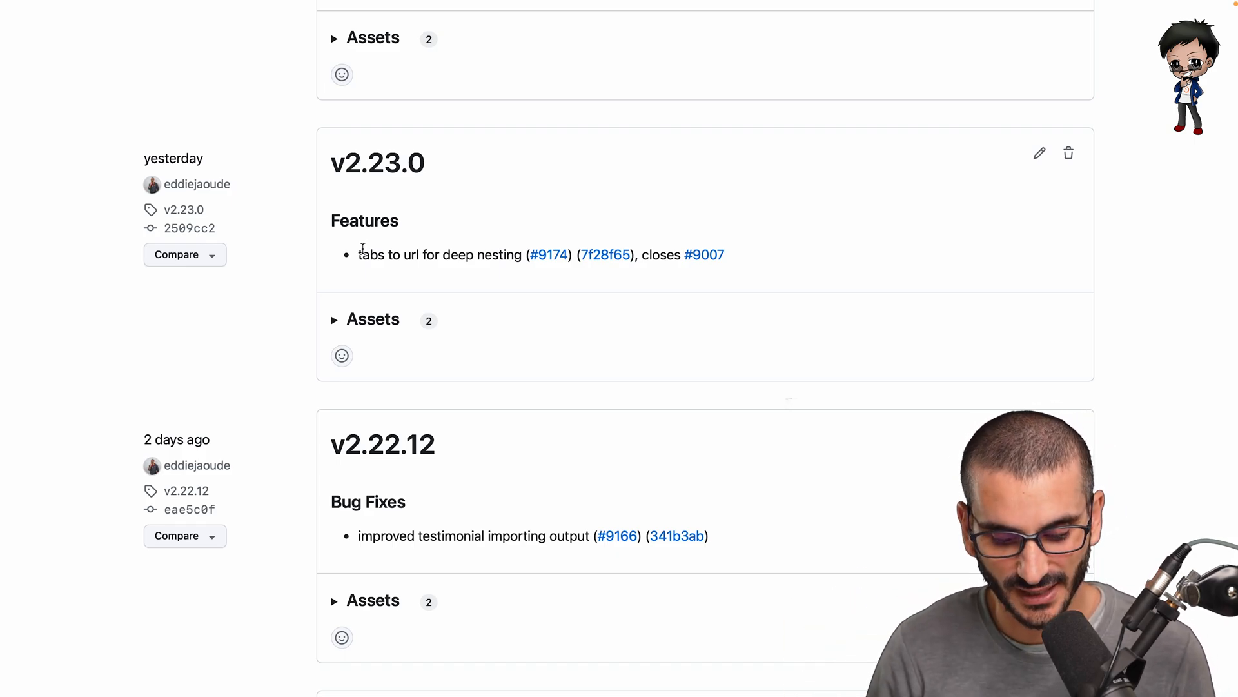
scroll(up, 3)
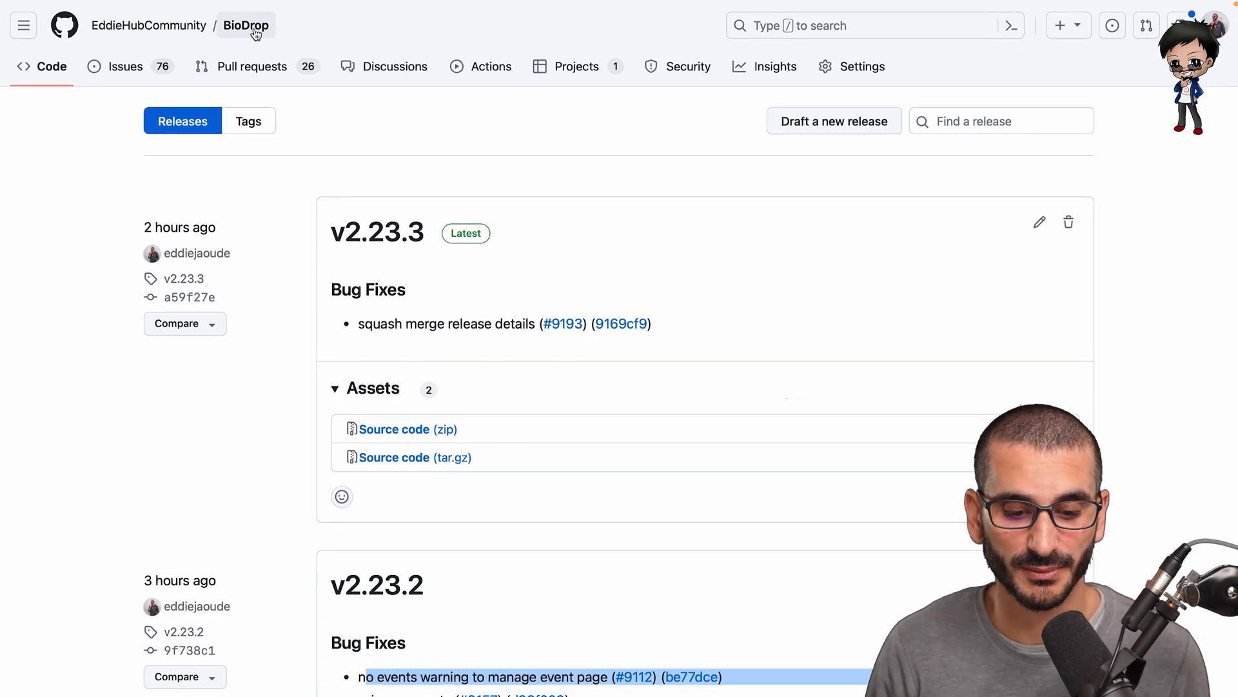
- Open BioDrop's Discussions page with Announcements, Ideas and Q&A categories
click(246, 25)
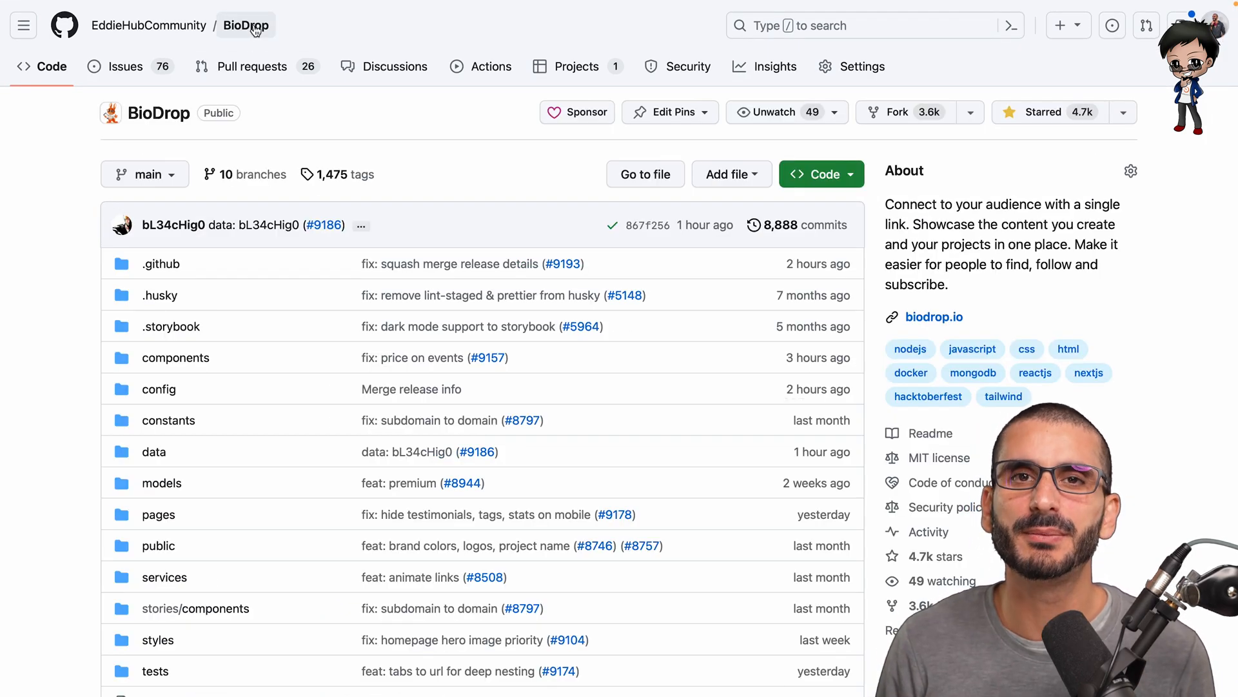
mouse_move(394, 66)
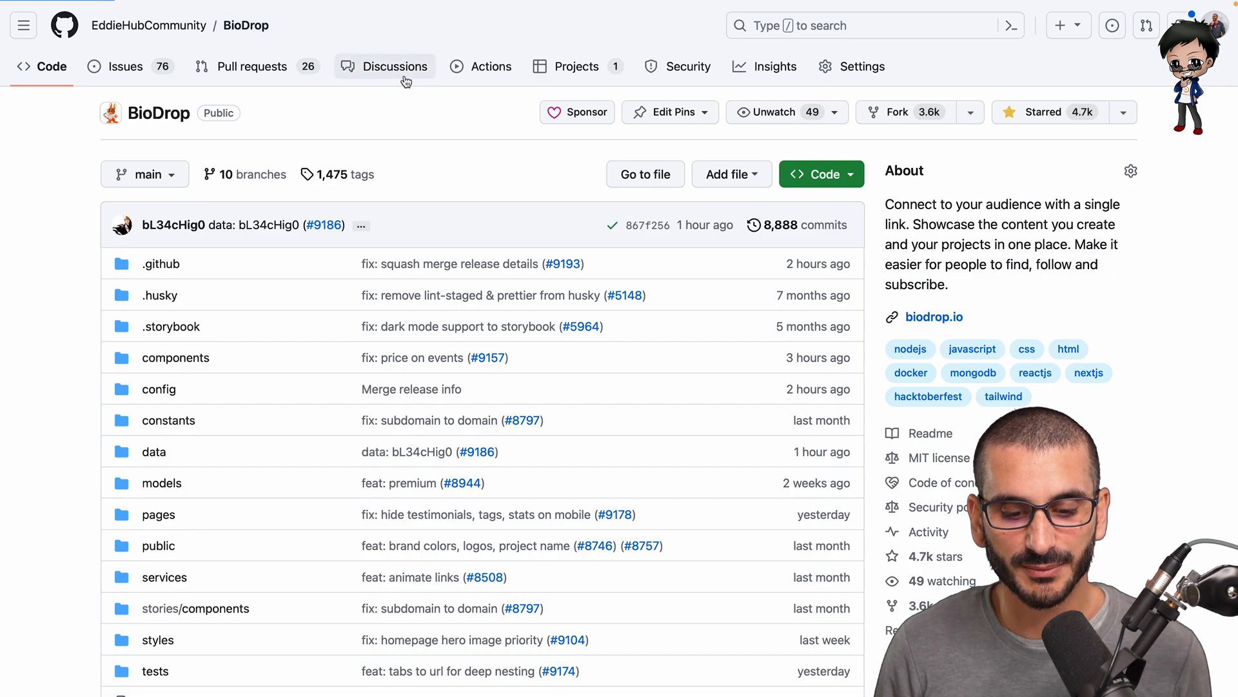
click(395, 67)
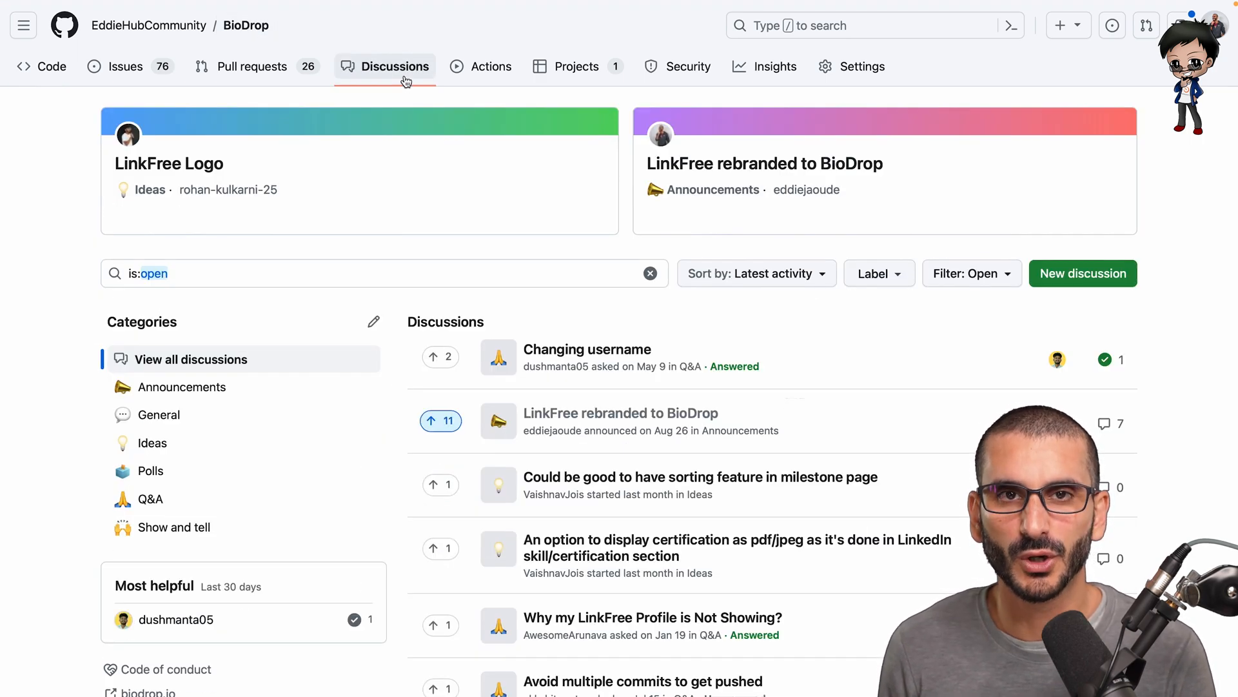